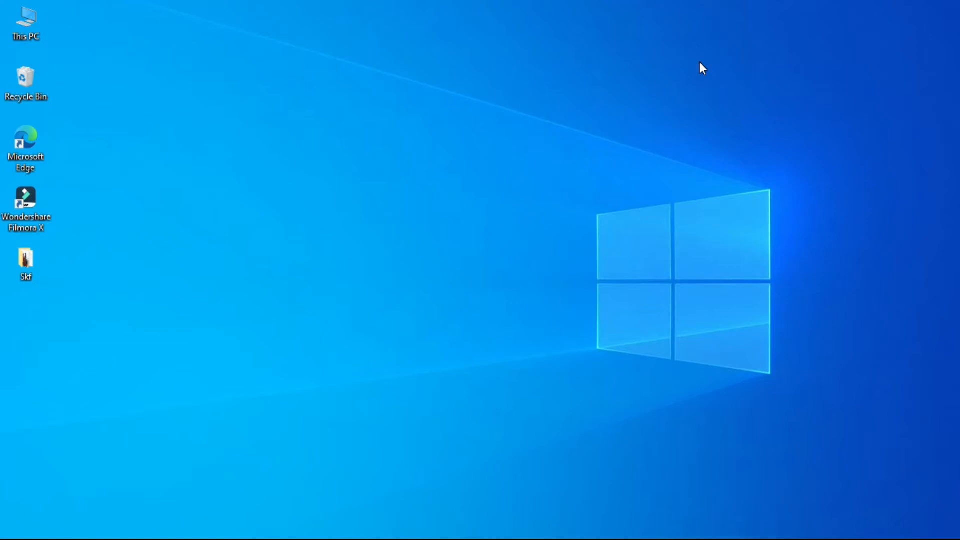
pyautogui.moveTo(467, 231)
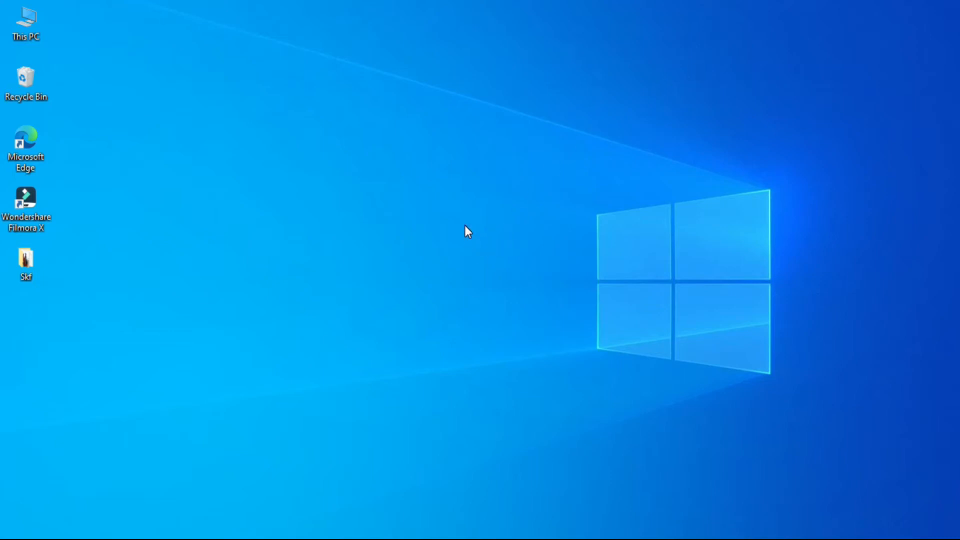
pyautogui.moveTo(457, 245)
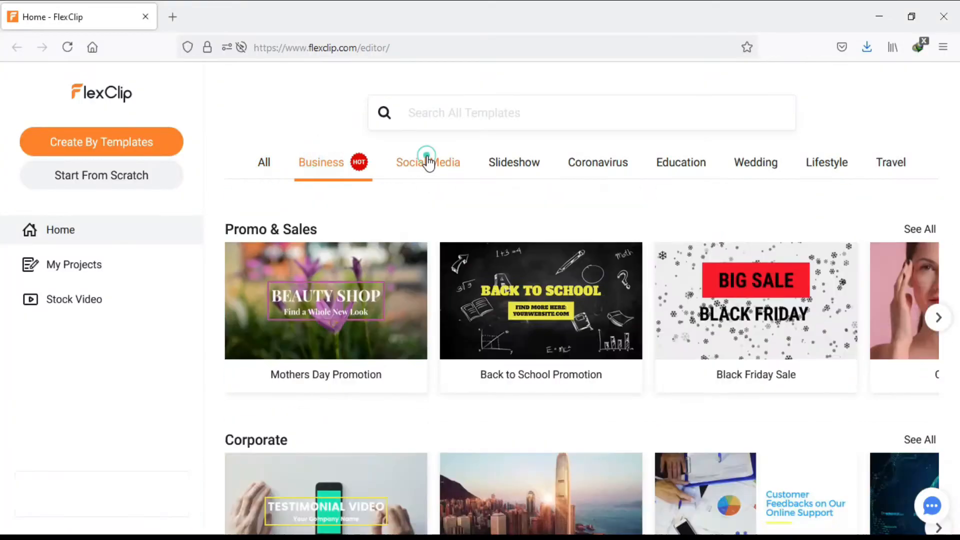
# - Browse the Coronavirus, Lifestyle and Travel template categories, ending on Social Media
pyautogui.click(597, 162)
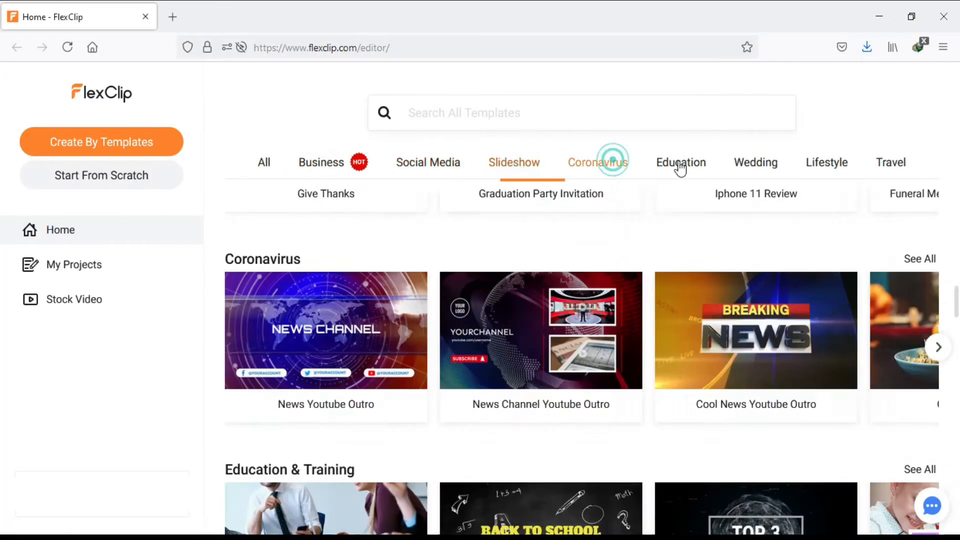
pyautogui.click(826, 162)
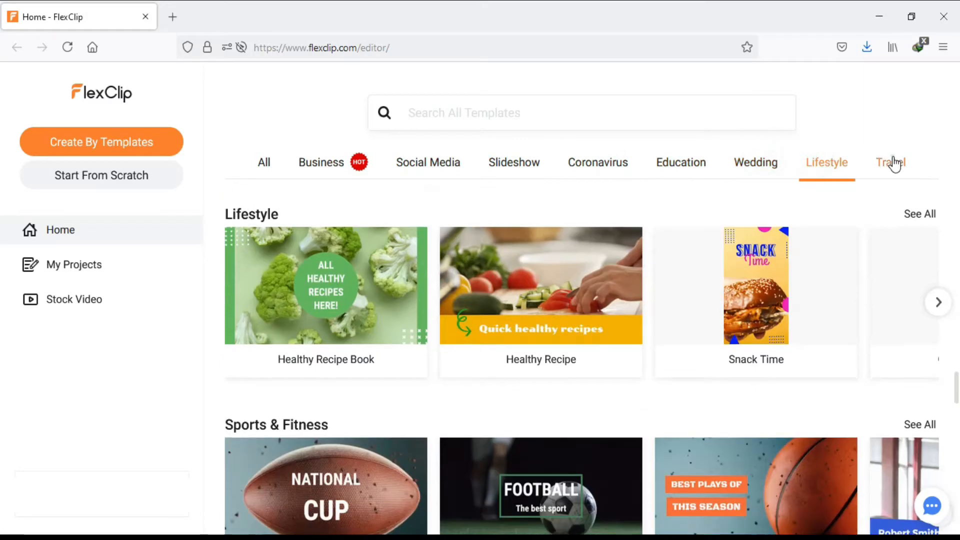
pyautogui.click(890, 162)
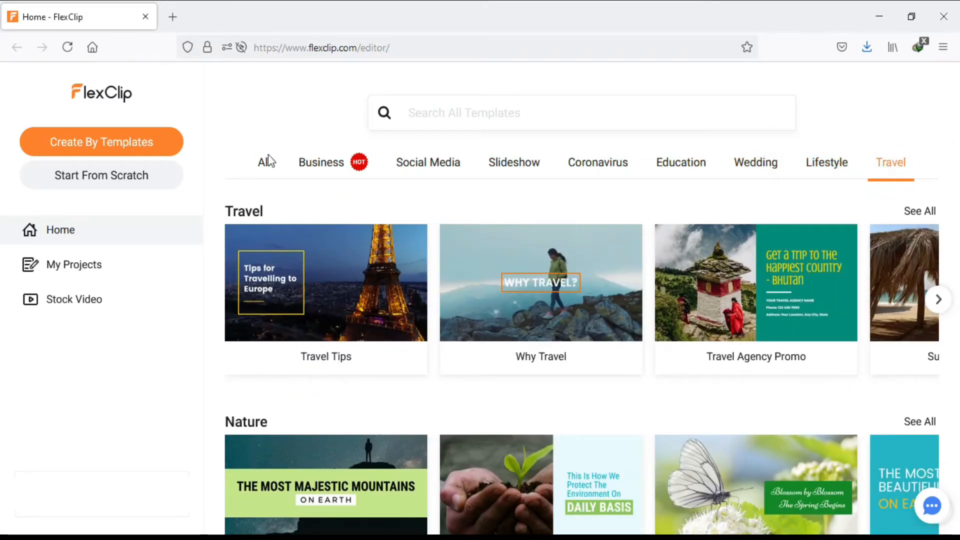
pyautogui.moveTo(331, 269)
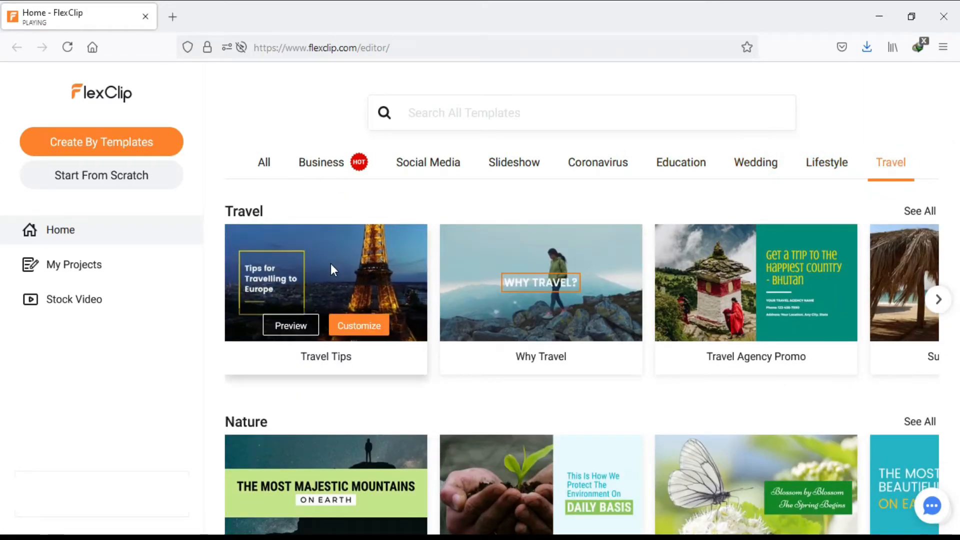
pyautogui.moveTo(428, 163)
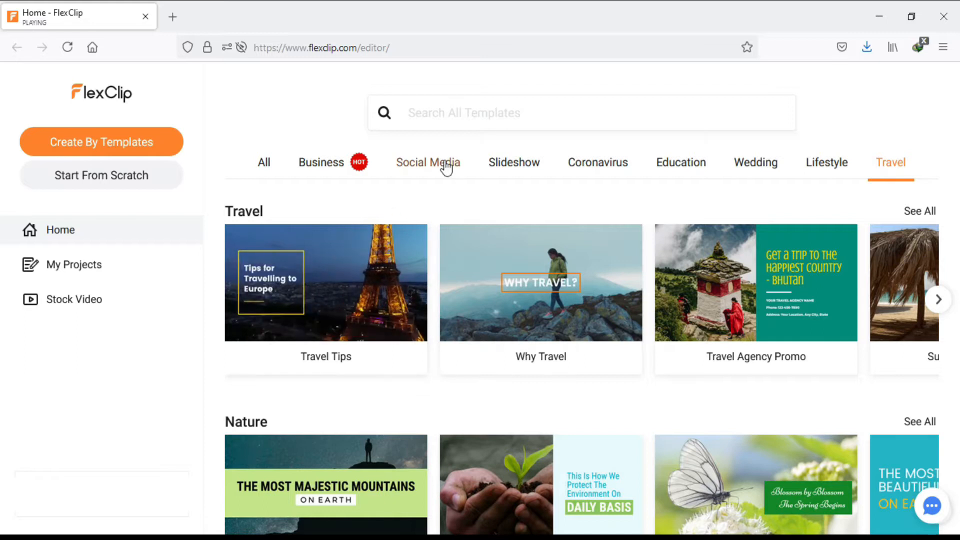
pyautogui.click(427, 162)
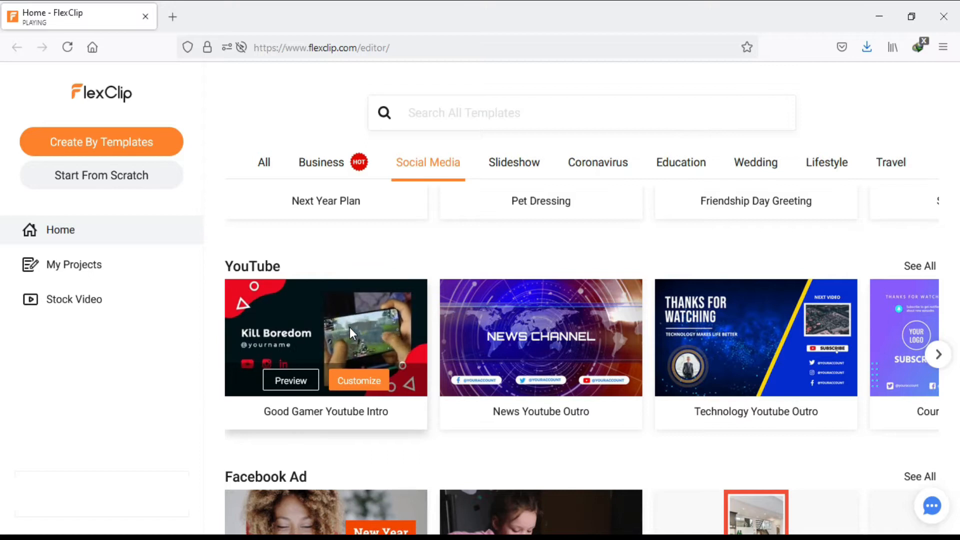
pyautogui.moveTo(353, 335)
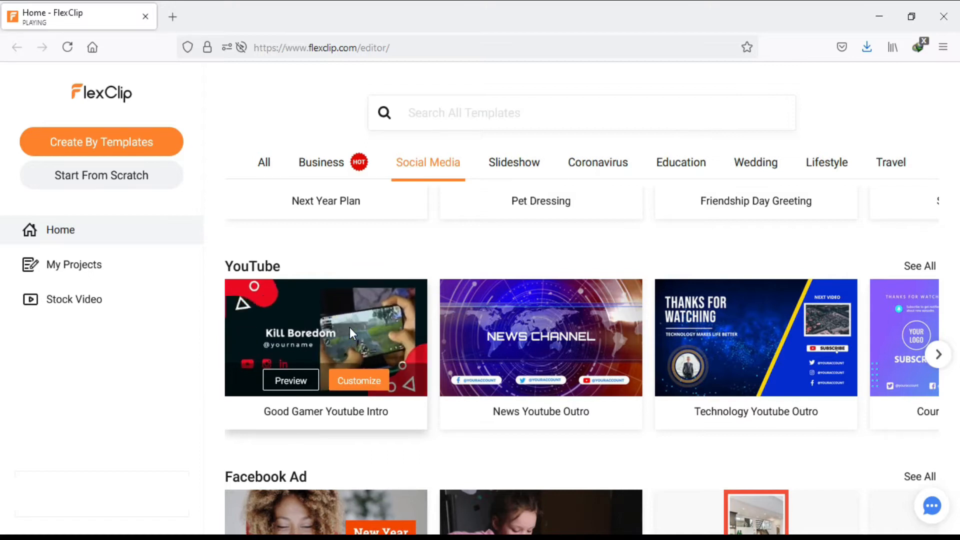
pyautogui.moveTo(739, 336)
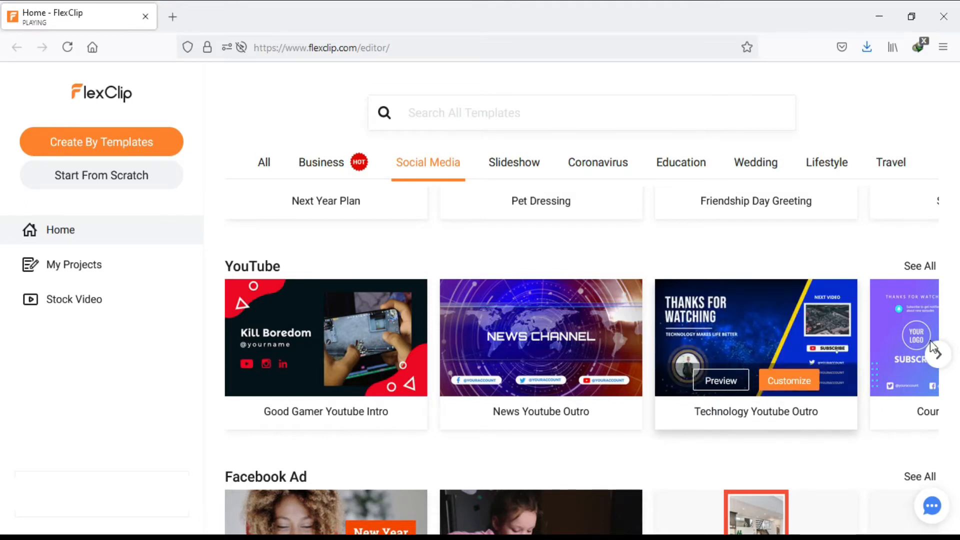
# - Reveal more YouTube intro and outro templates in the row and go to the template search bar
pyautogui.click(937, 354)
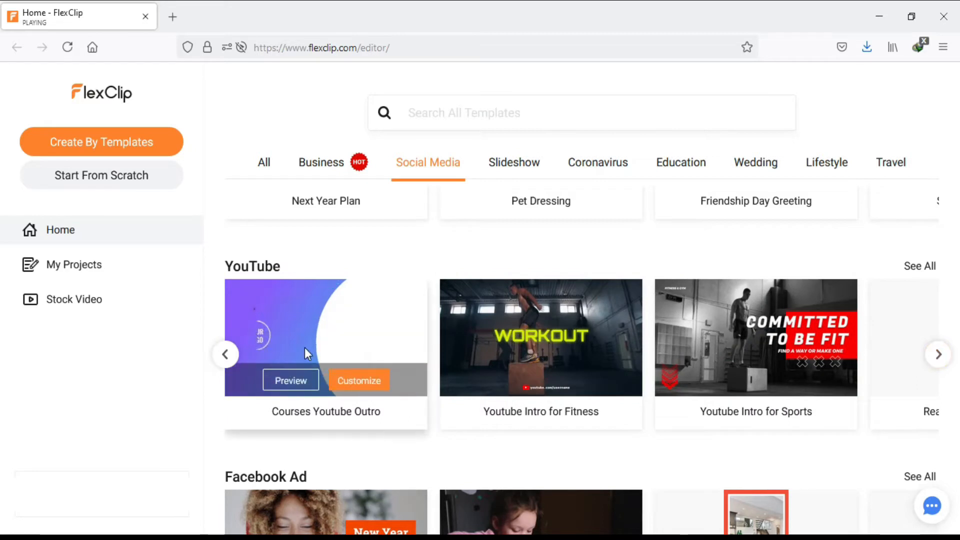
pyautogui.moveTo(519, 348)
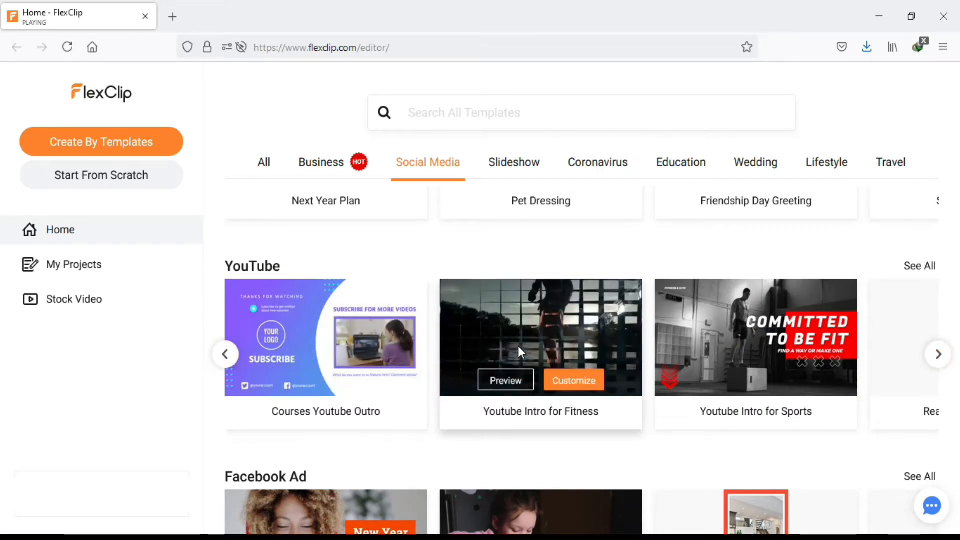
pyautogui.click(564, 118)
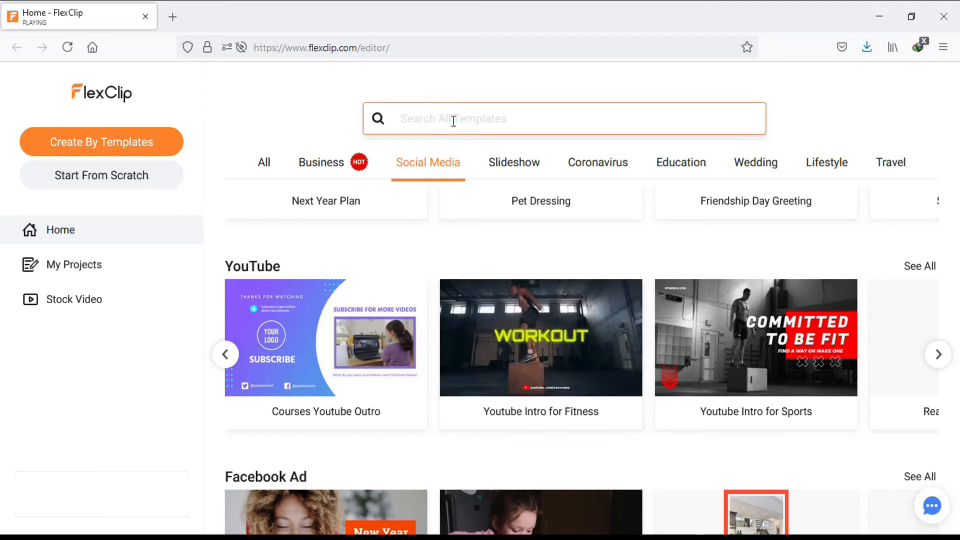
# - Search the templates for "youtube intro" and scroll through the matching intro designs
pyautogui.write('youtube')
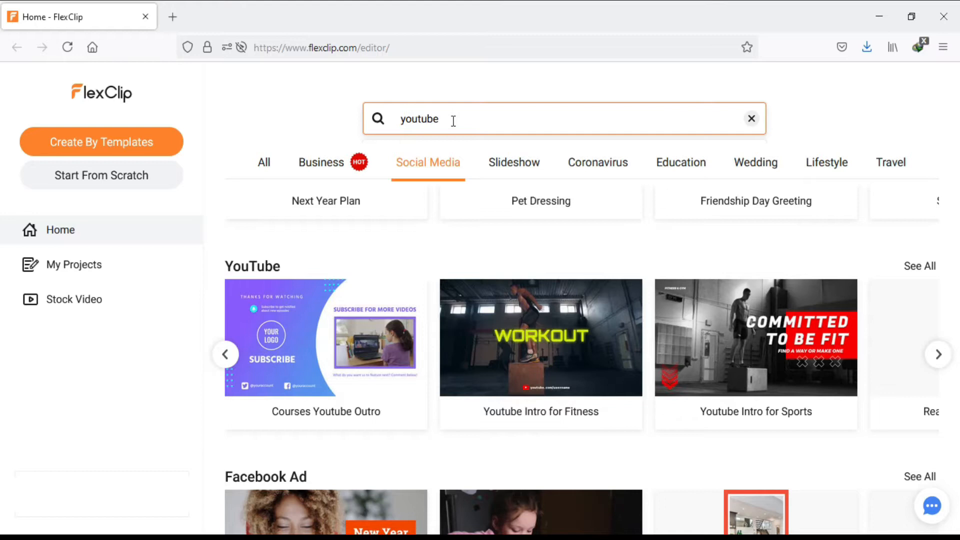
pyautogui.write('intro')
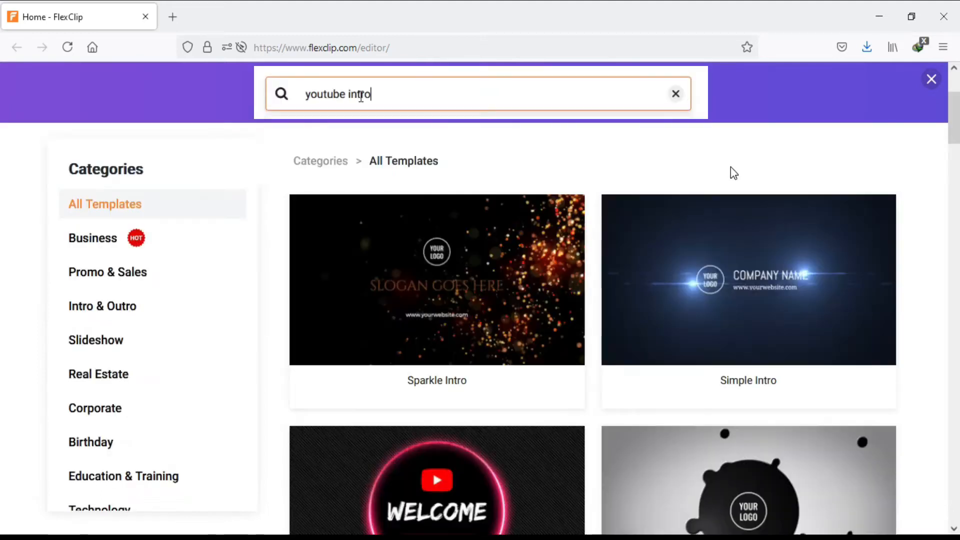
pyautogui.moveTo(739, 290)
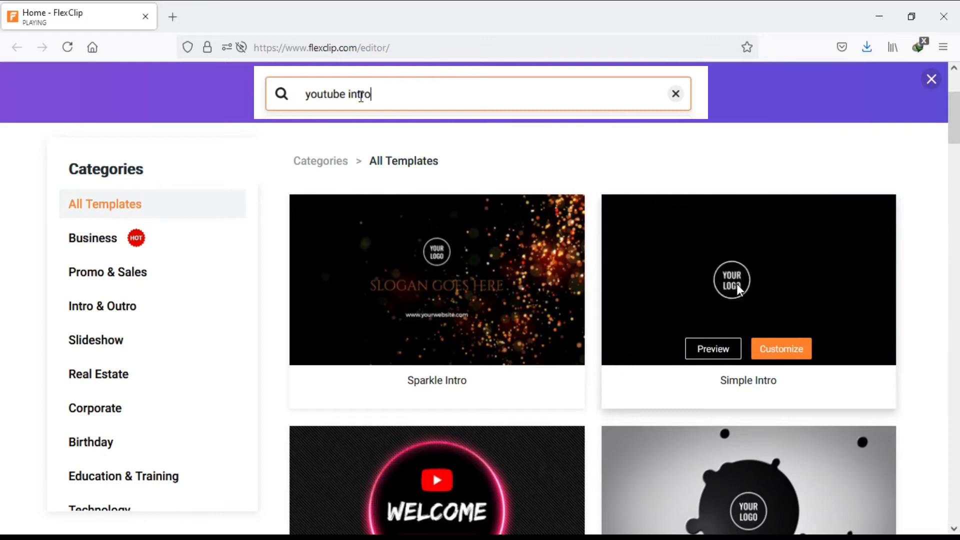
pyautogui.scroll(-3)
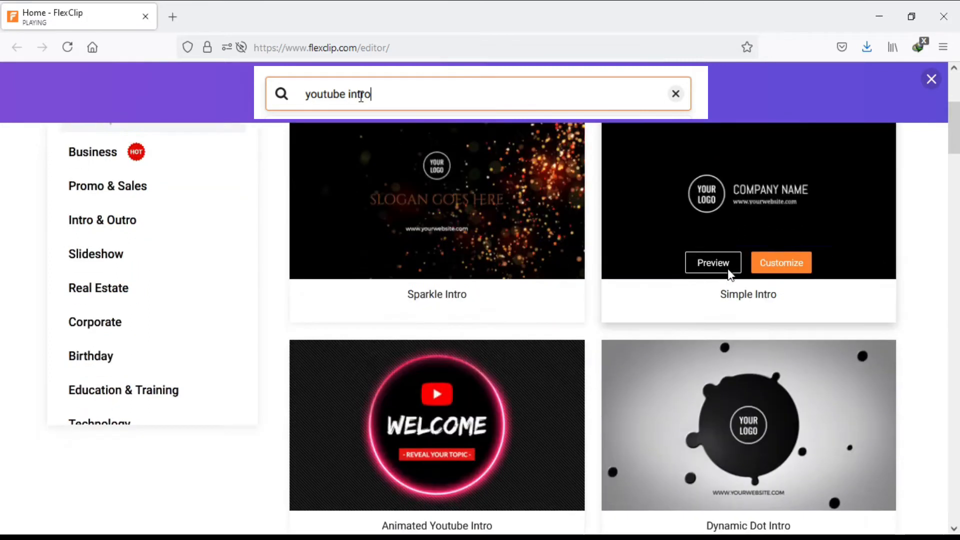
pyautogui.scroll(-3)
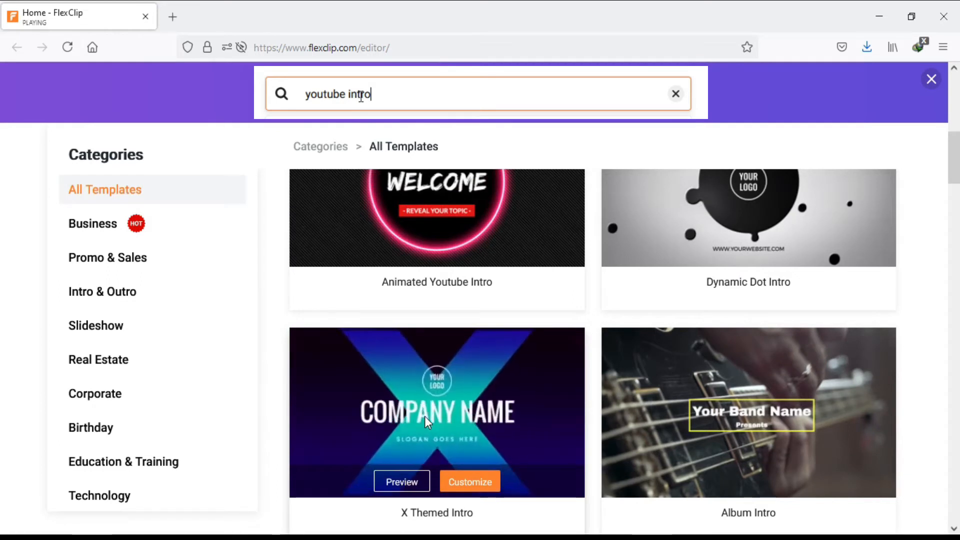
pyautogui.scroll(-3)
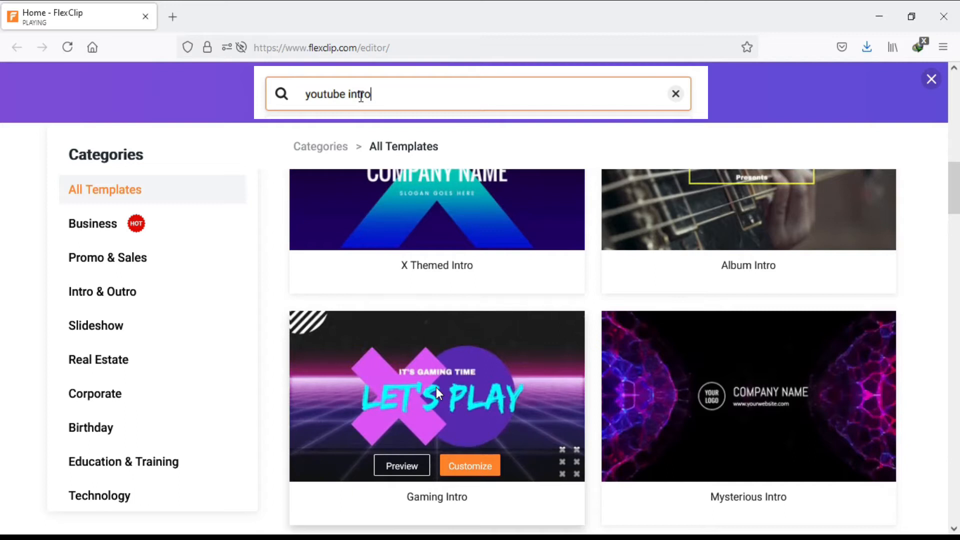
pyautogui.scroll(-3)
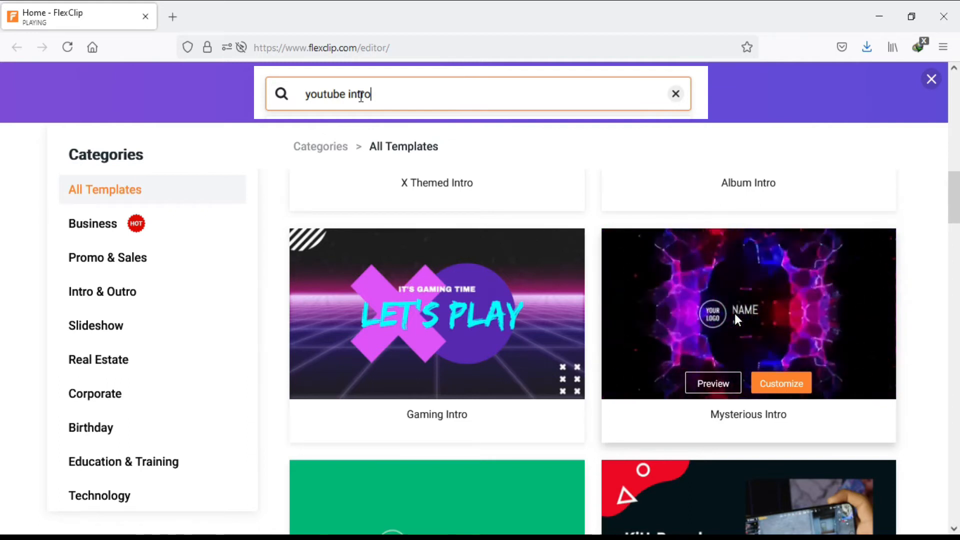
pyautogui.scroll(-3)
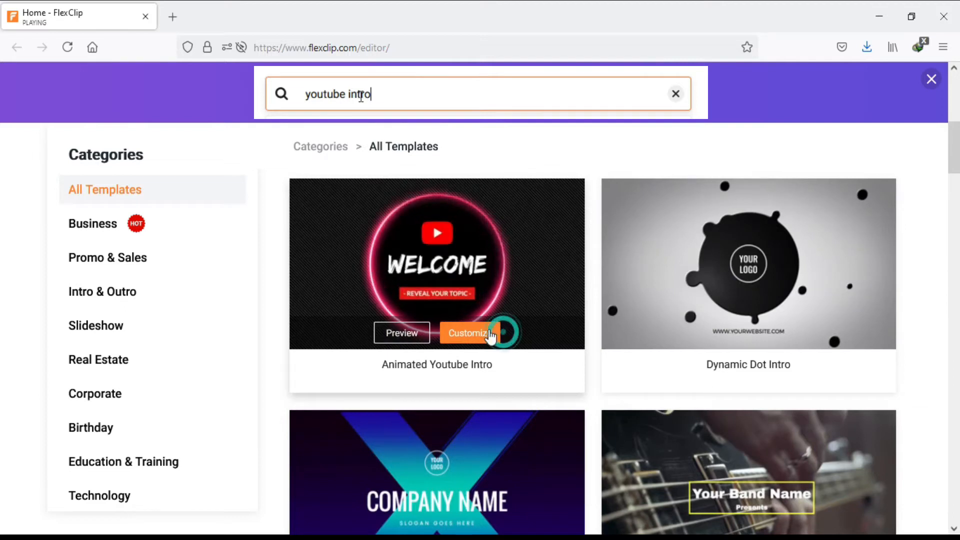
# - Start editing the Animated Youtube Intro template and rewrite the topic under WELCOME to "NEW VIDEO"
pyautogui.click(467, 333)
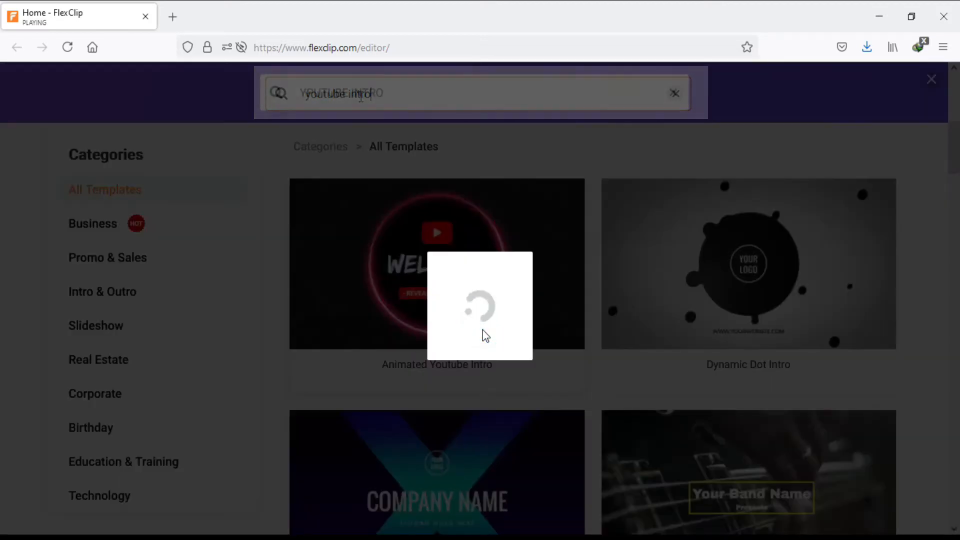
pyautogui.click(438, 263)
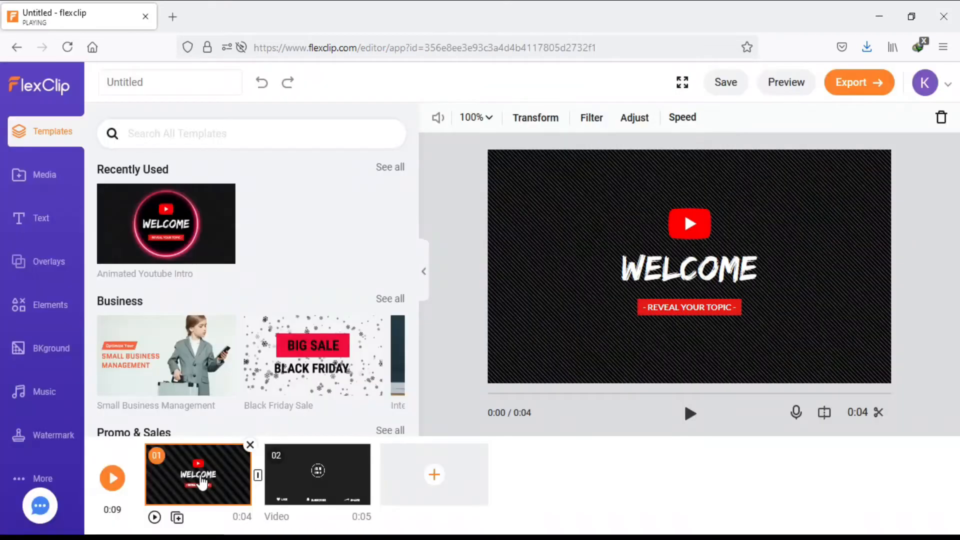
pyautogui.click(688, 307)
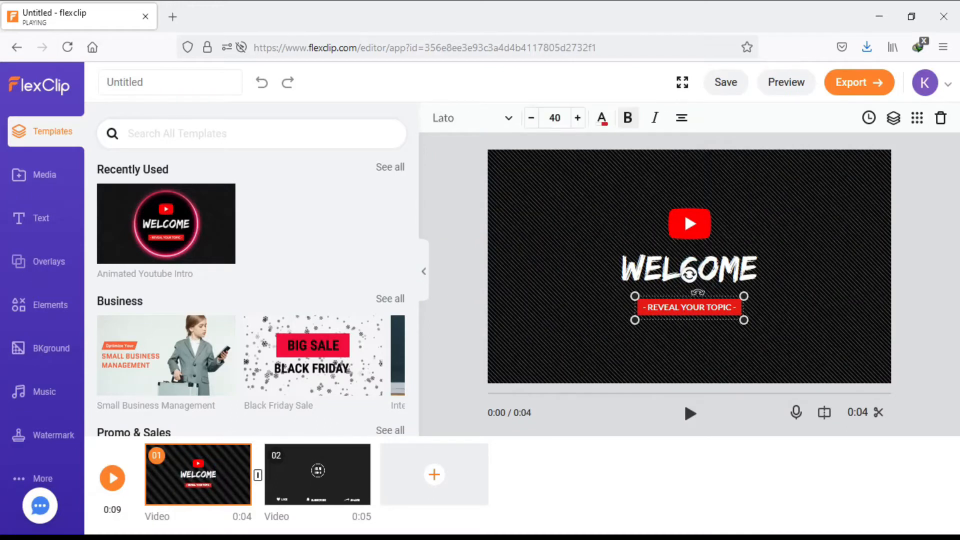
pyautogui.doubleClick(689, 307)
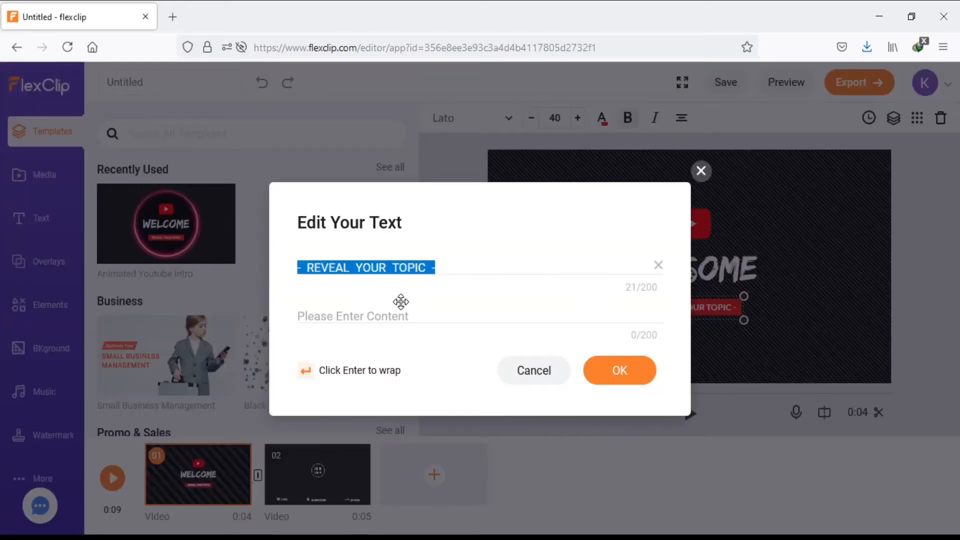
pyautogui.write('NEW VI')
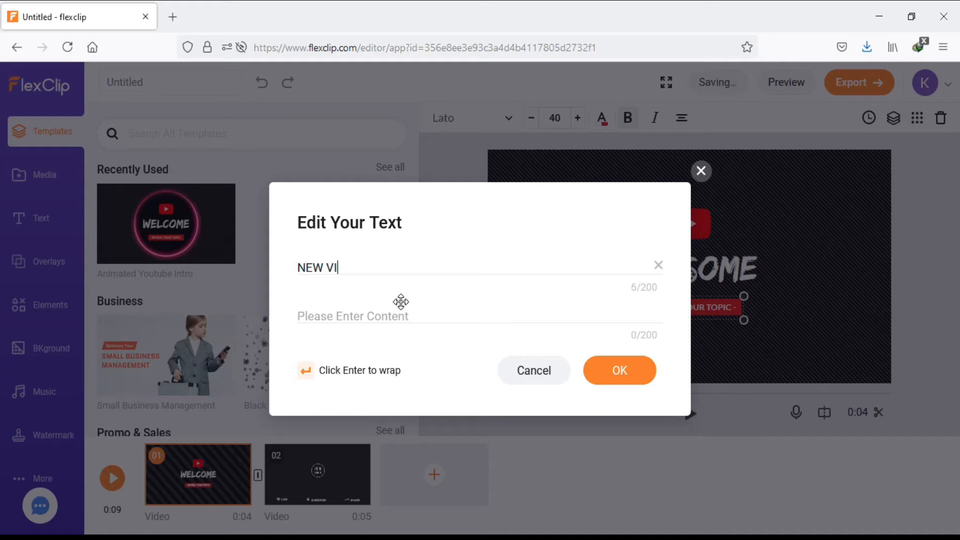
pyautogui.click(619, 370)
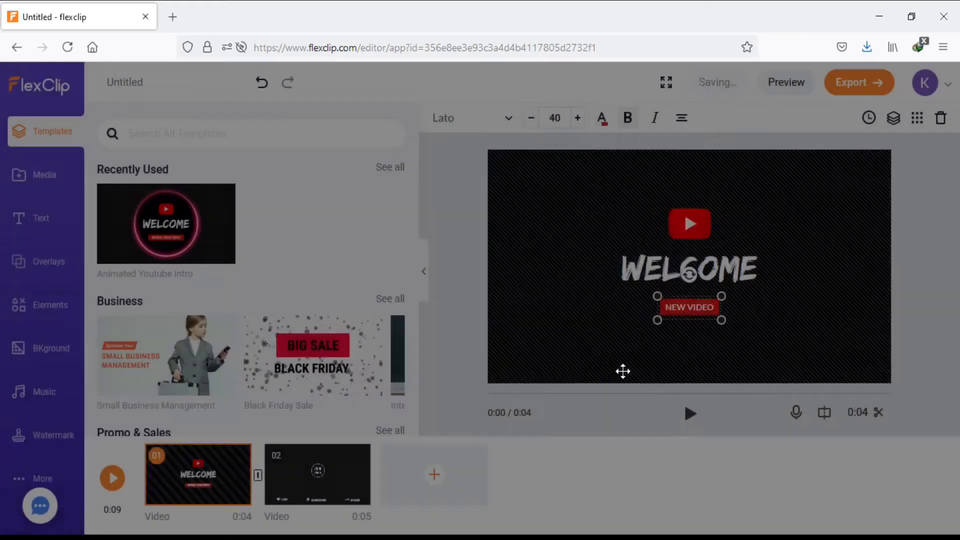
# - Enlarge the NEW VIDEO text slightly and move on to the second scene
pyautogui.click(577, 118)
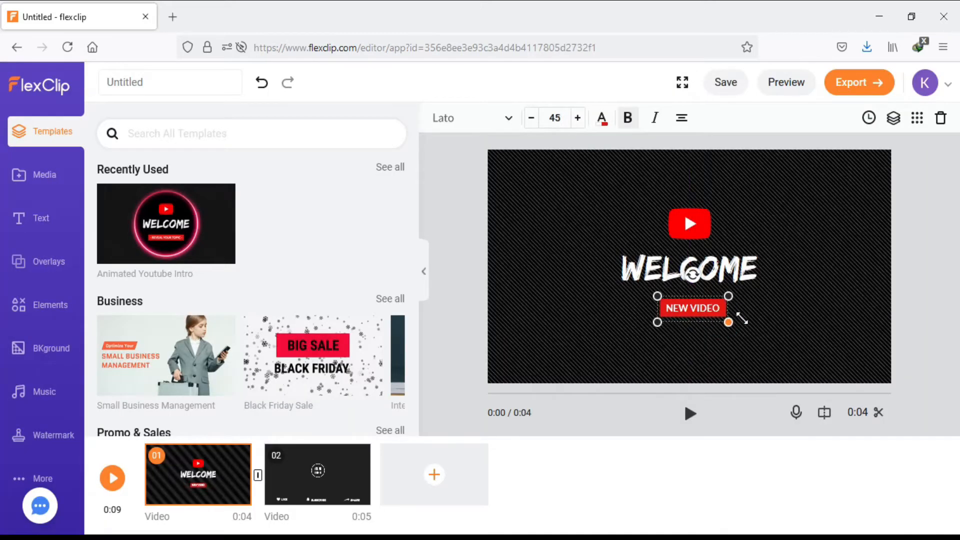
pyautogui.click(577, 118)
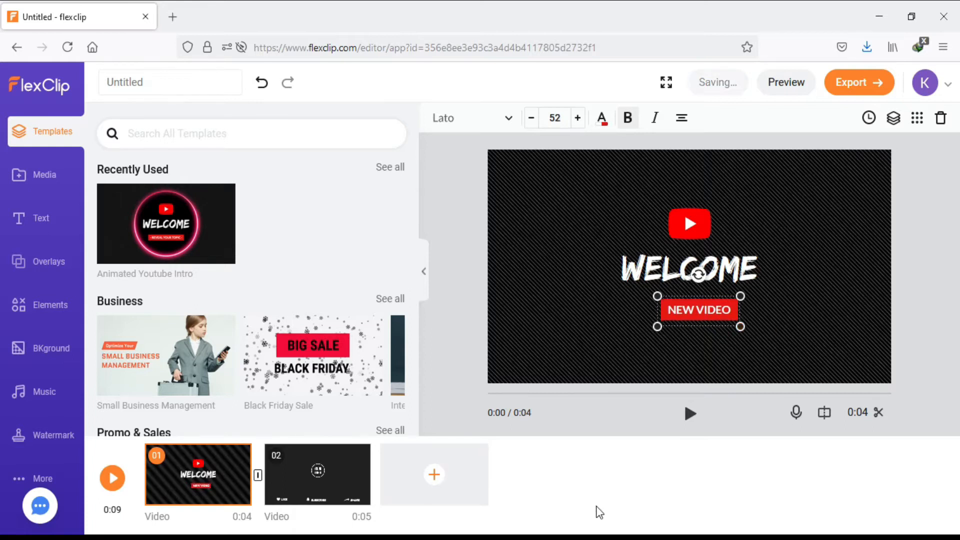
pyautogui.click(317, 474)
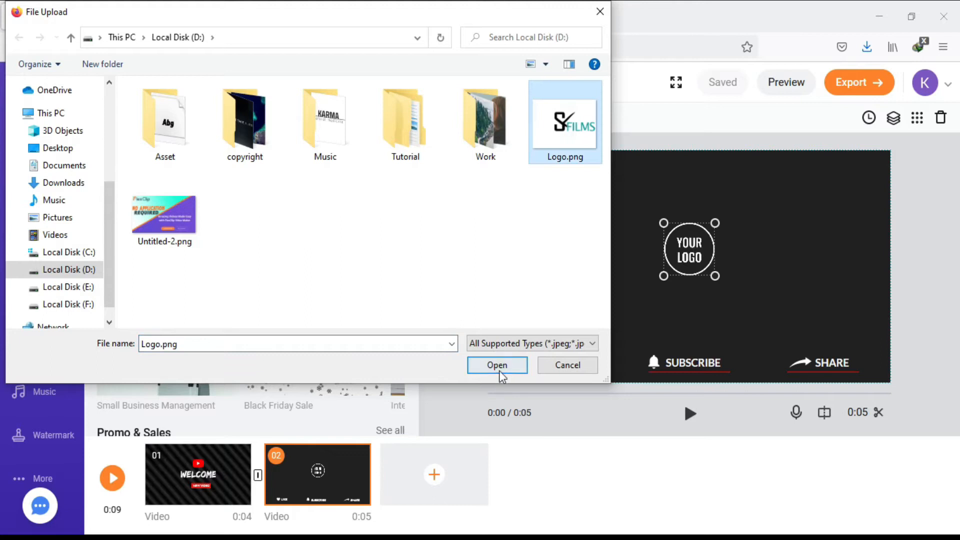
# - Upload Logo.png into the second scene's logo placeholder and play a full preview of the intro
pyautogui.click(498, 365)
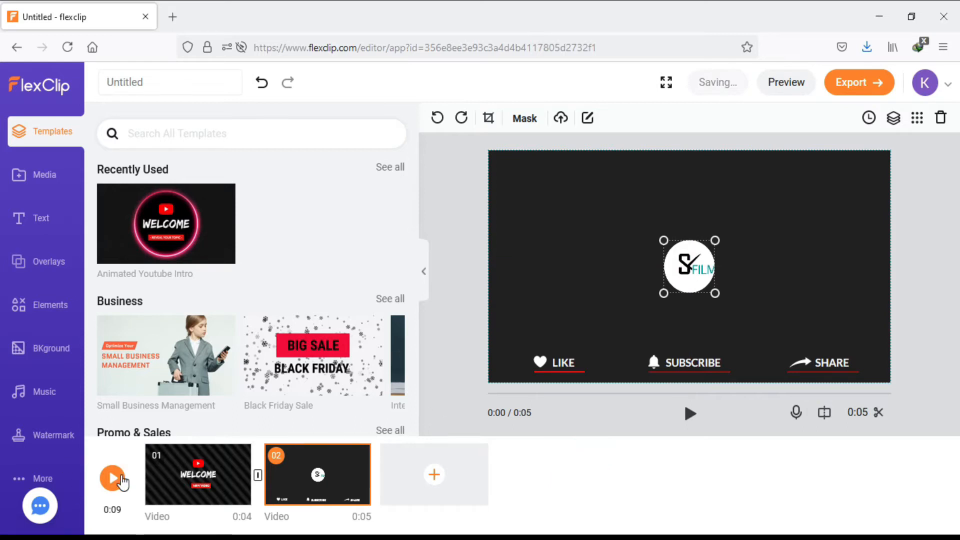
pyautogui.click(787, 82)
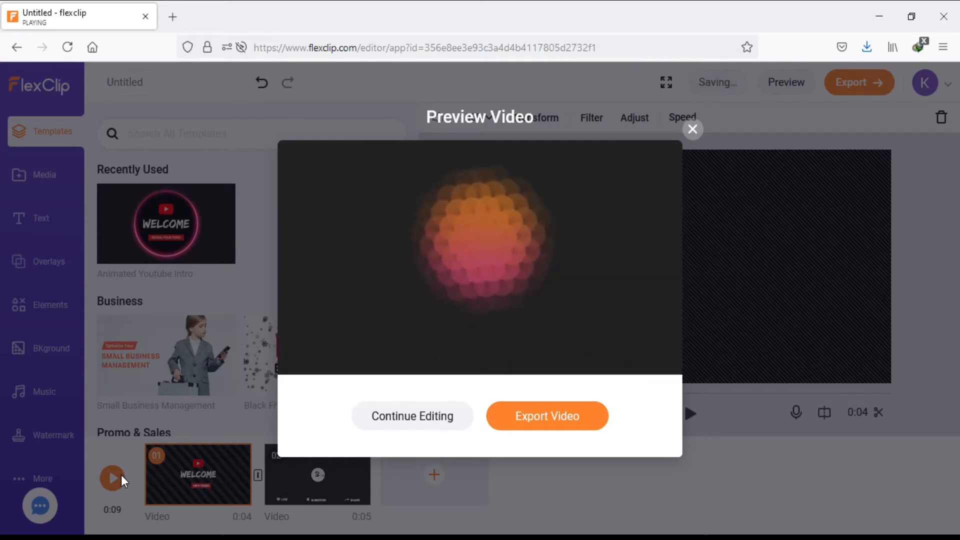
# - Close the preview, check the 480p/720p/1080p export choices, and return to the editor
pyautogui.click(413, 416)
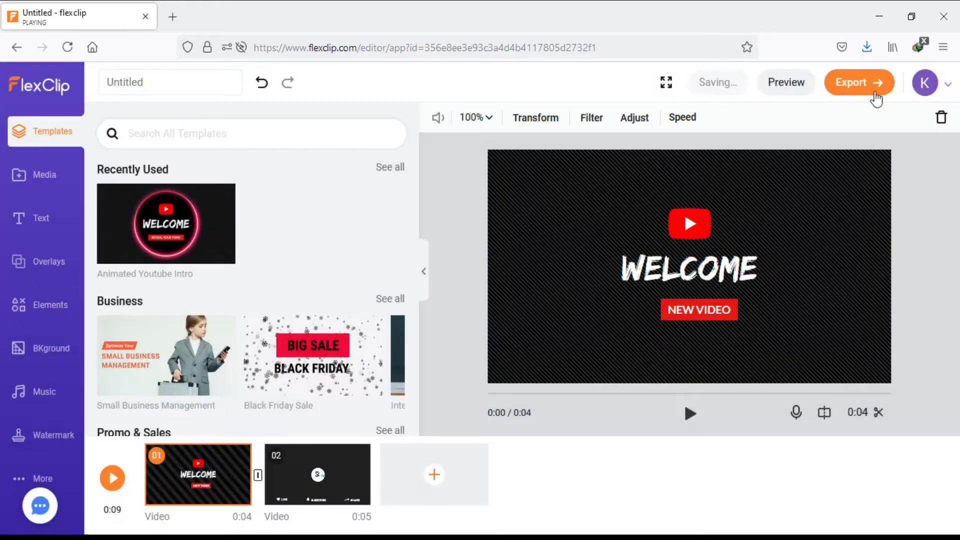
pyautogui.click(859, 82)
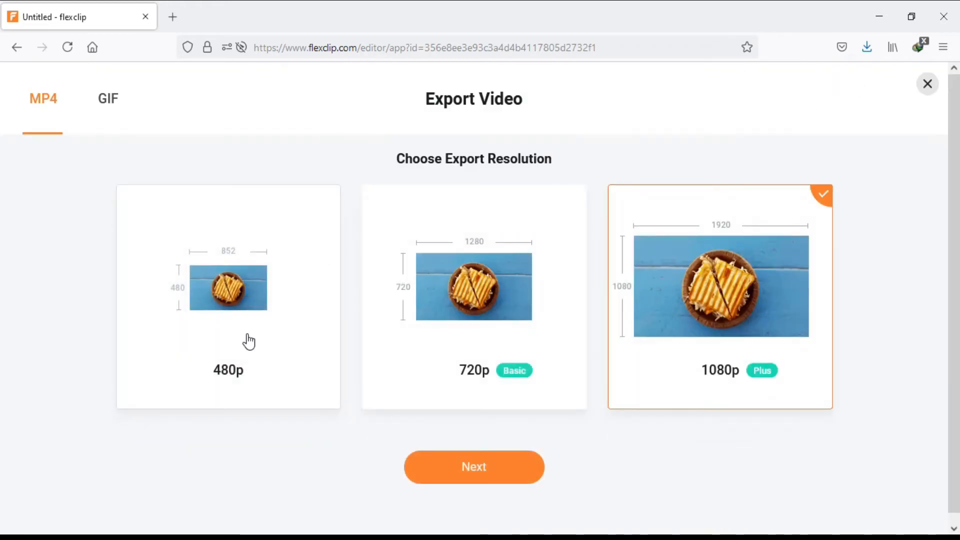
pyautogui.moveTo(725, 291)
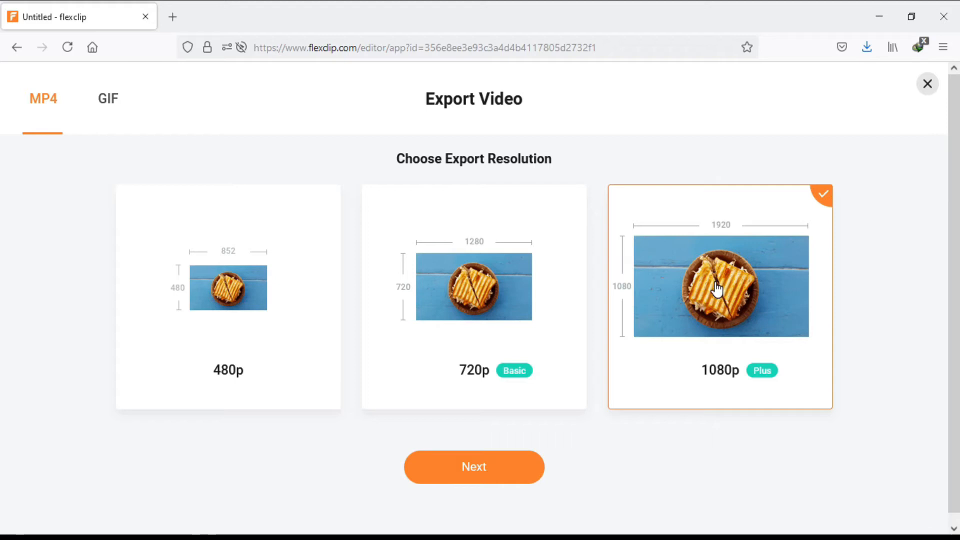
pyautogui.click(927, 83)
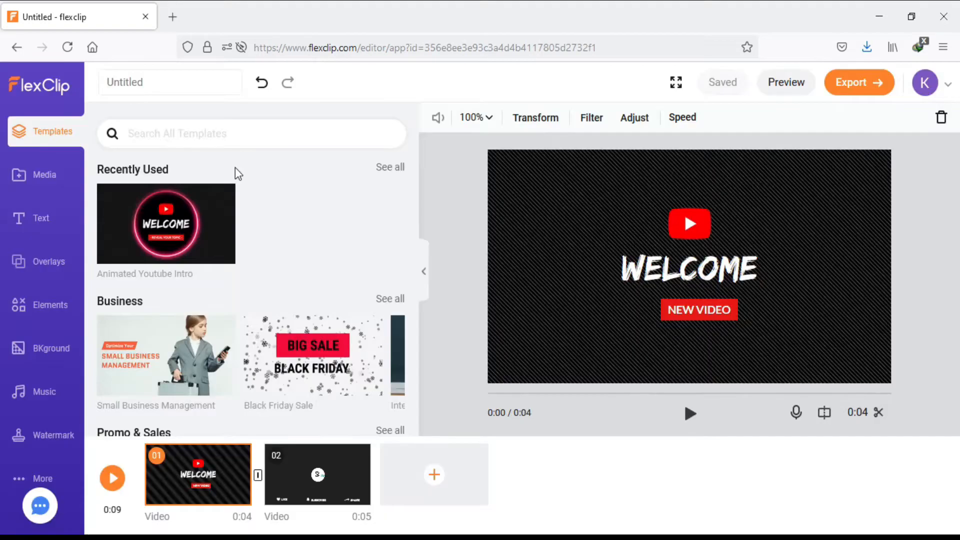
# - Review the media import options, including screen and webcam recording, then move to the text presets
pyautogui.click(43, 174)
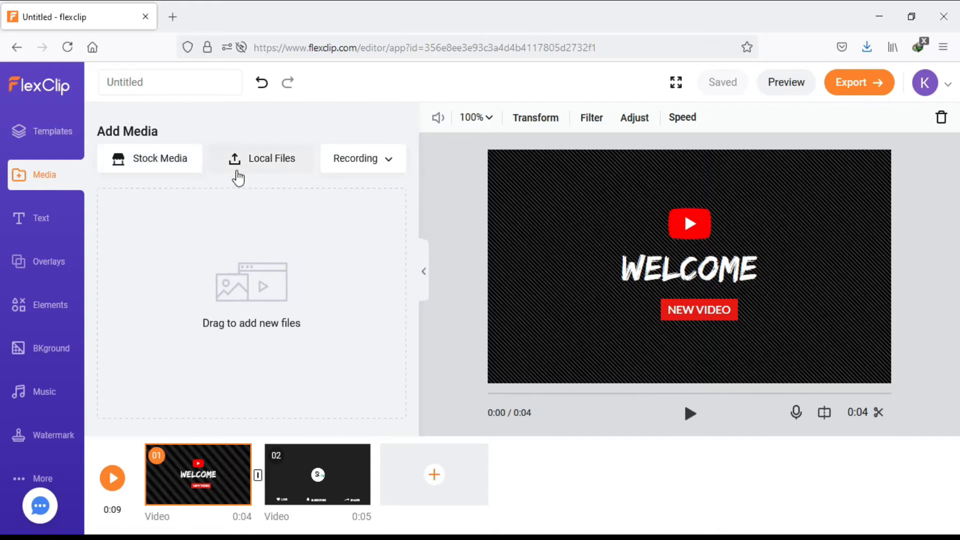
pyautogui.click(362, 158)
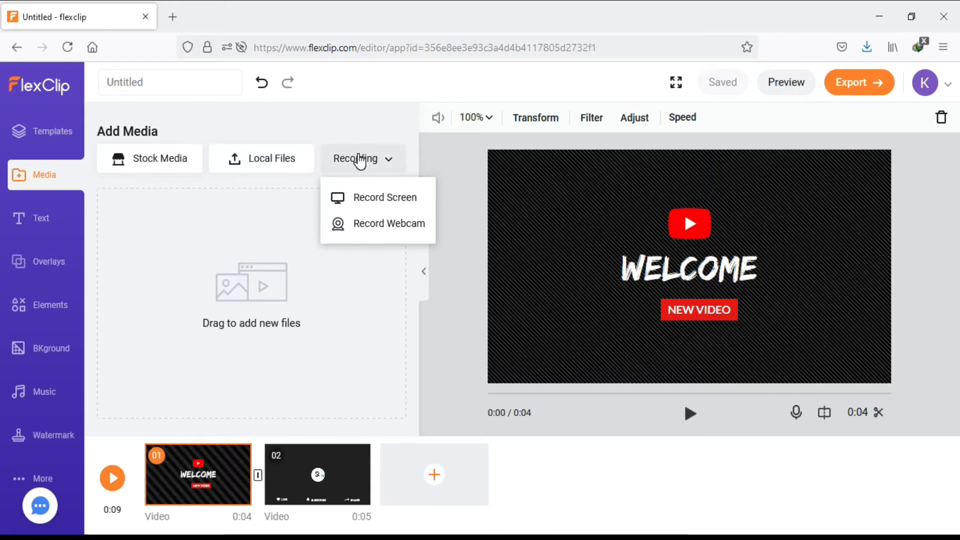
pyautogui.click(41, 218)
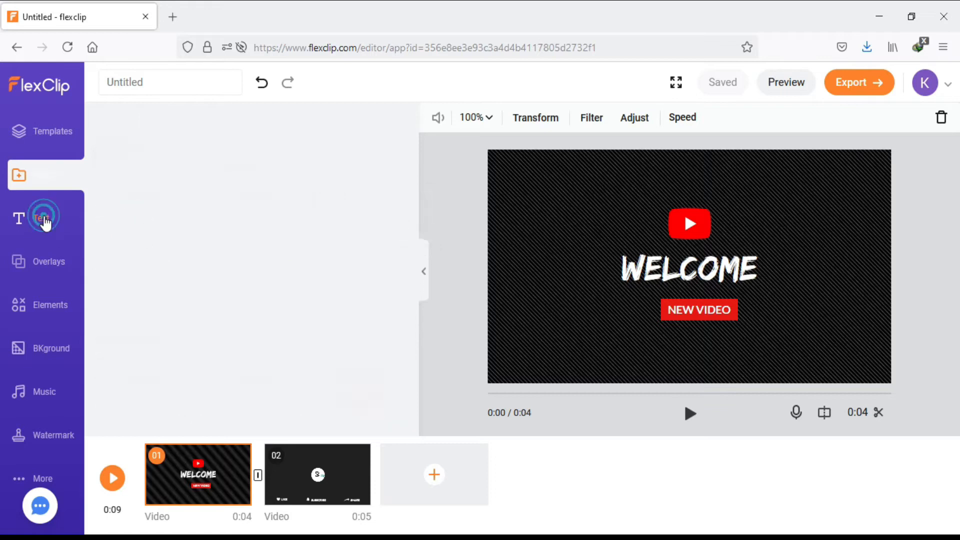
# - Add the pink circles decoration overlay and a YouTube play-button element to the WELCOME scene
pyautogui.click(41, 217)
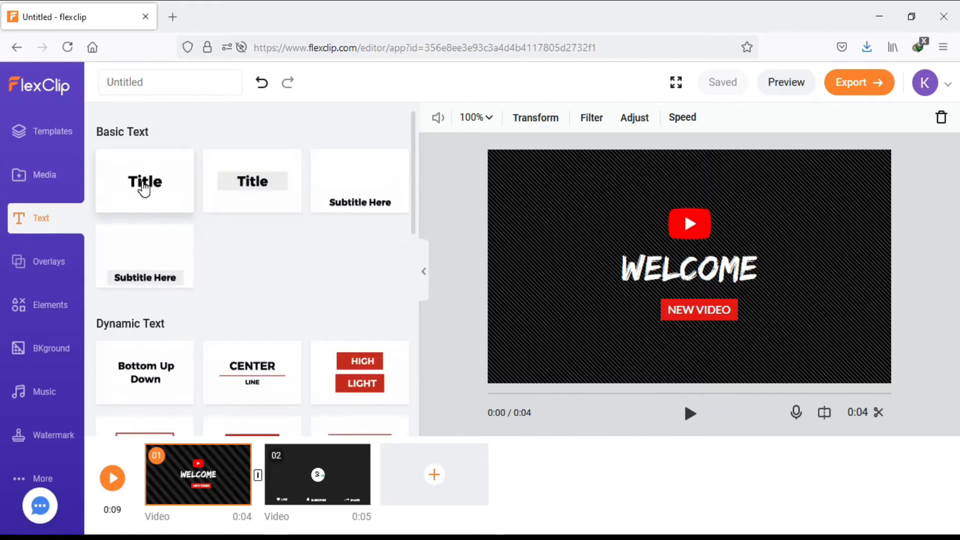
pyautogui.click(48, 261)
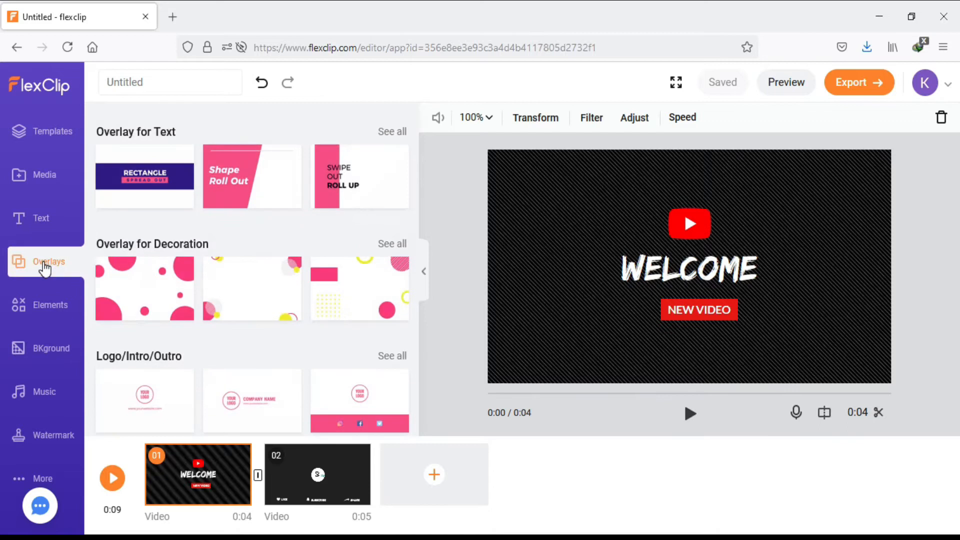
pyautogui.click(144, 288)
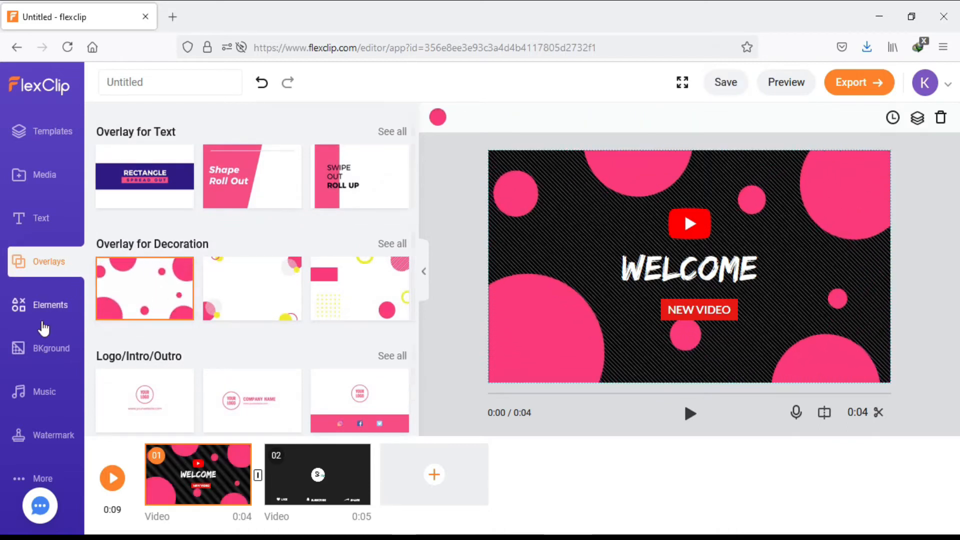
pyautogui.click(50, 305)
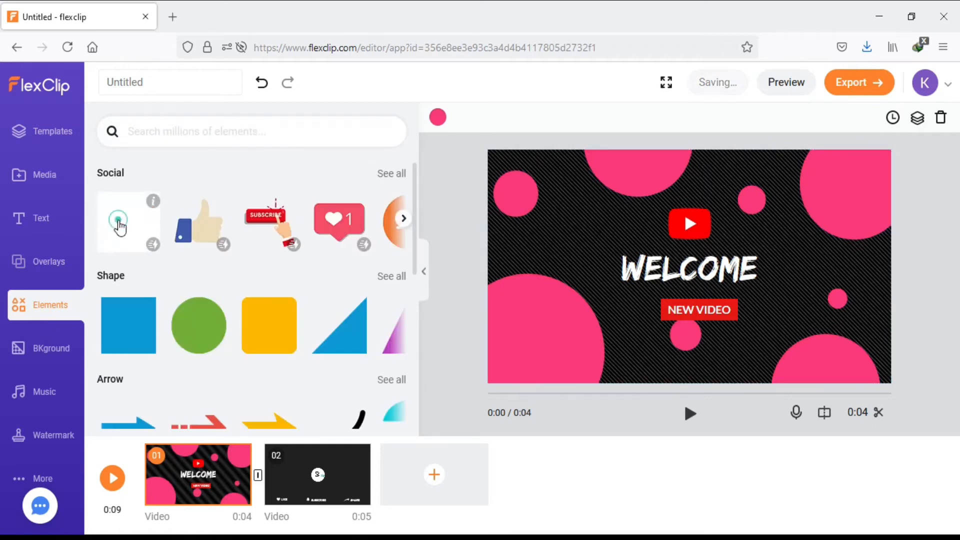
pyautogui.click(128, 222)
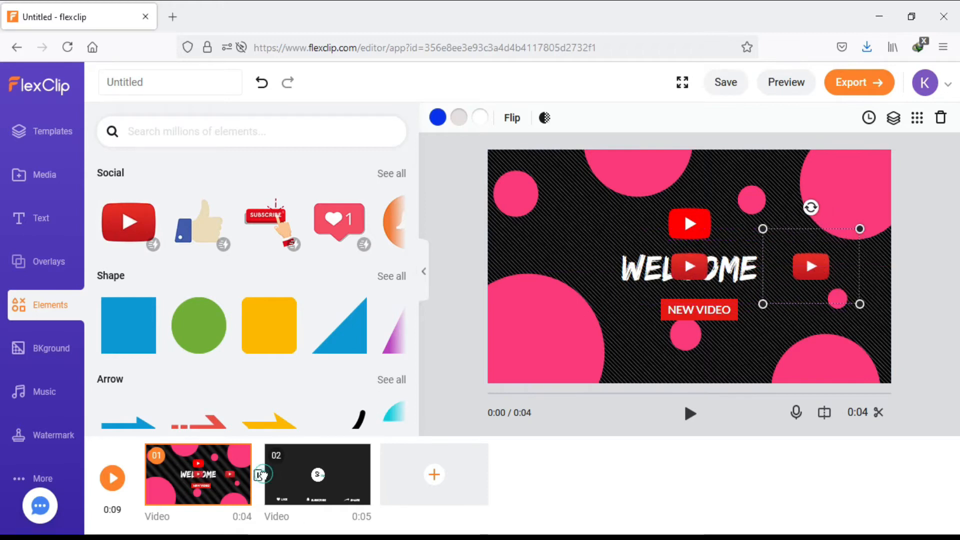
# - Add the animated Subscribe button element beside the logo in scene 02, then go to backgrounds
pyautogui.click(317, 474)
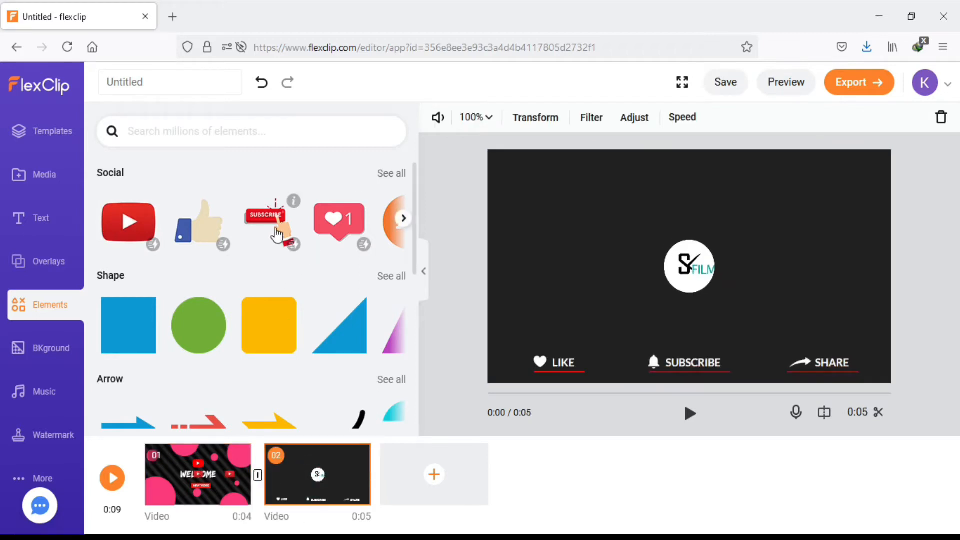
pyautogui.click(266, 221)
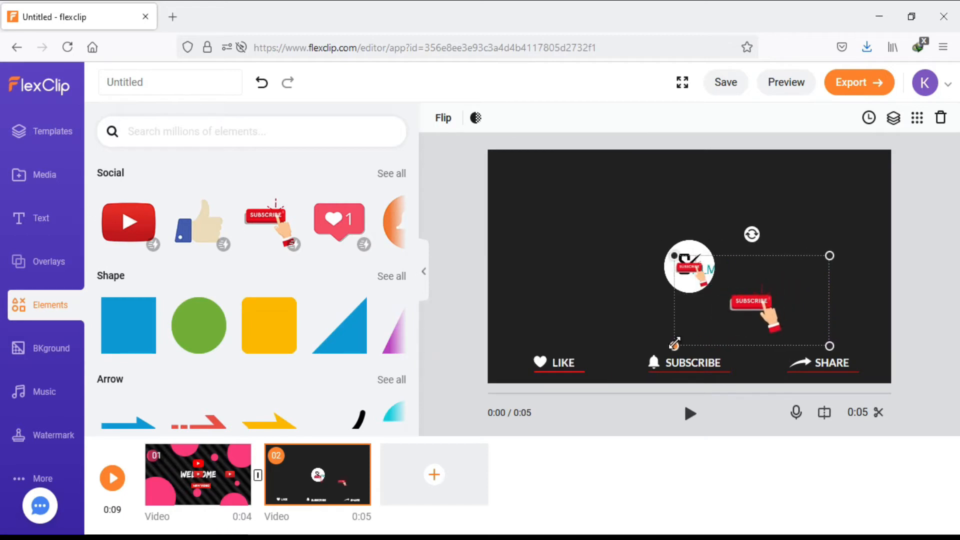
pyautogui.click(51, 348)
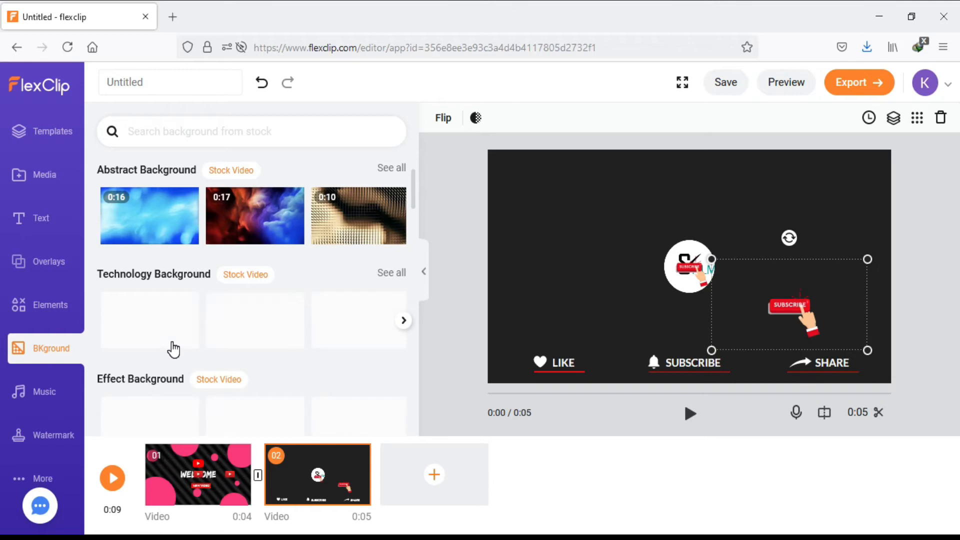
# - Show the background music settings for the 0:10 track with volume and fade controls
pyautogui.click(44, 392)
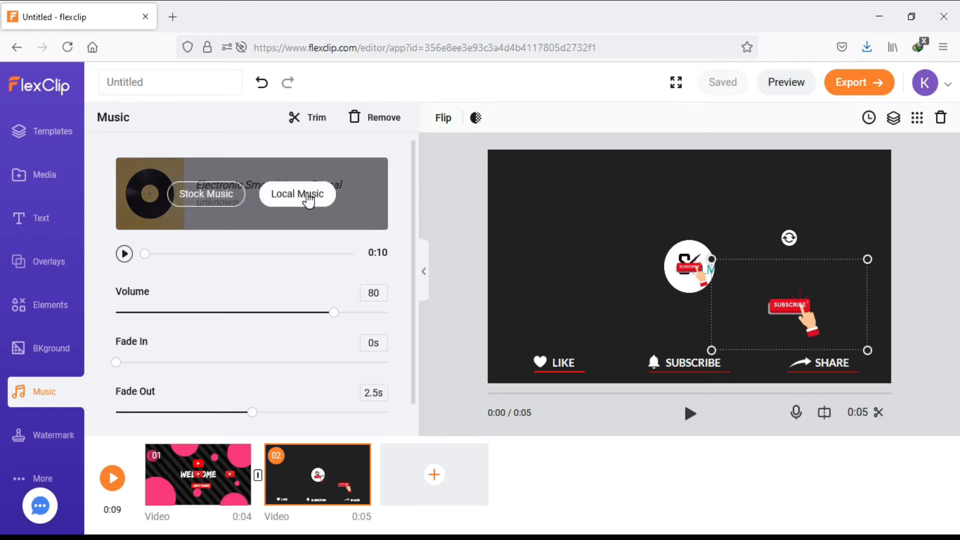
# - Set Logo.png as an image watermark positioned in the bottom-left corner of the video
pyautogui.click(54, 435)
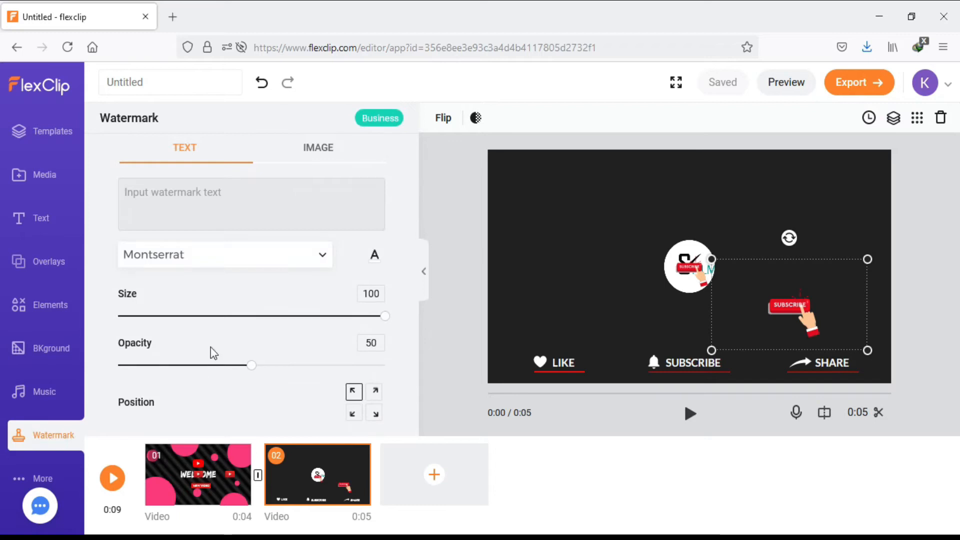
pyautogui.click(251, 204)
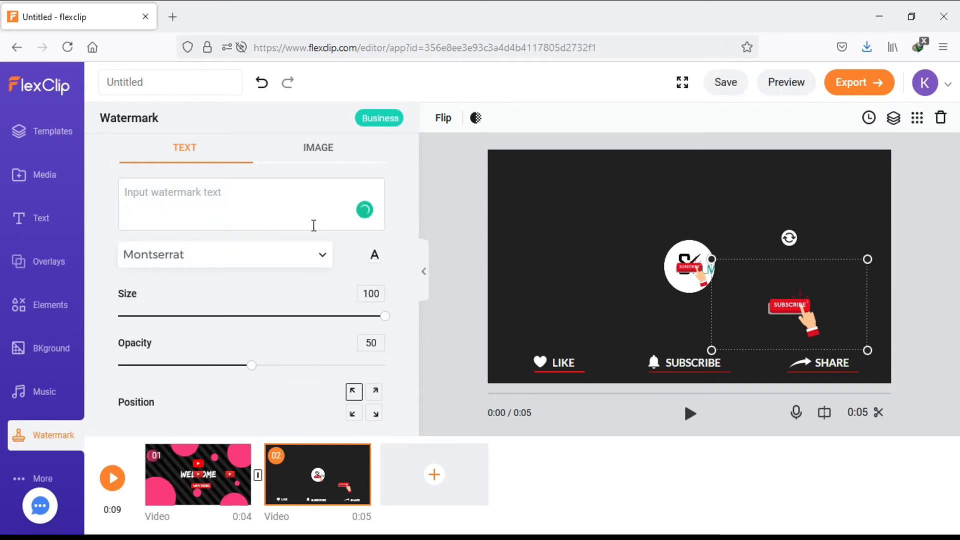
pyautogui.click(319, 148)
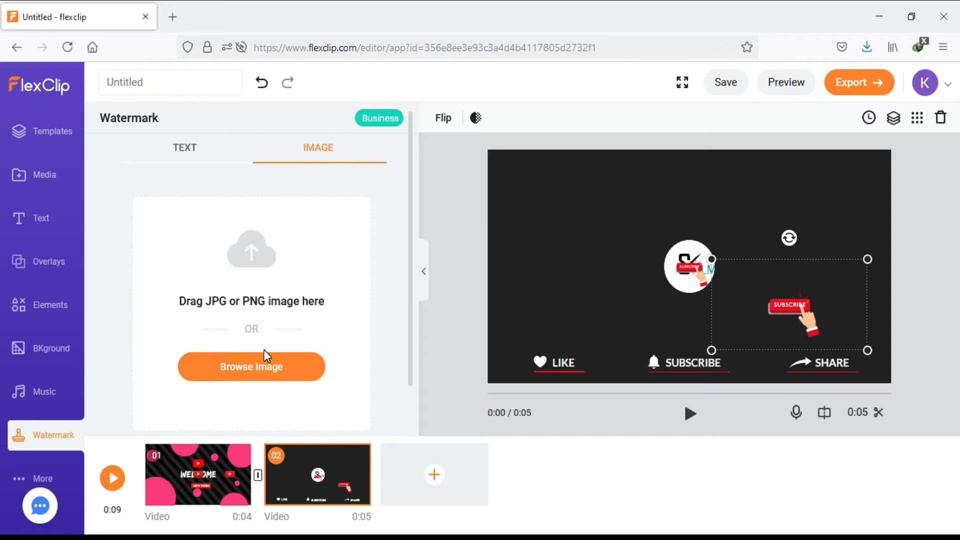
pyautogui.click(251, 366)
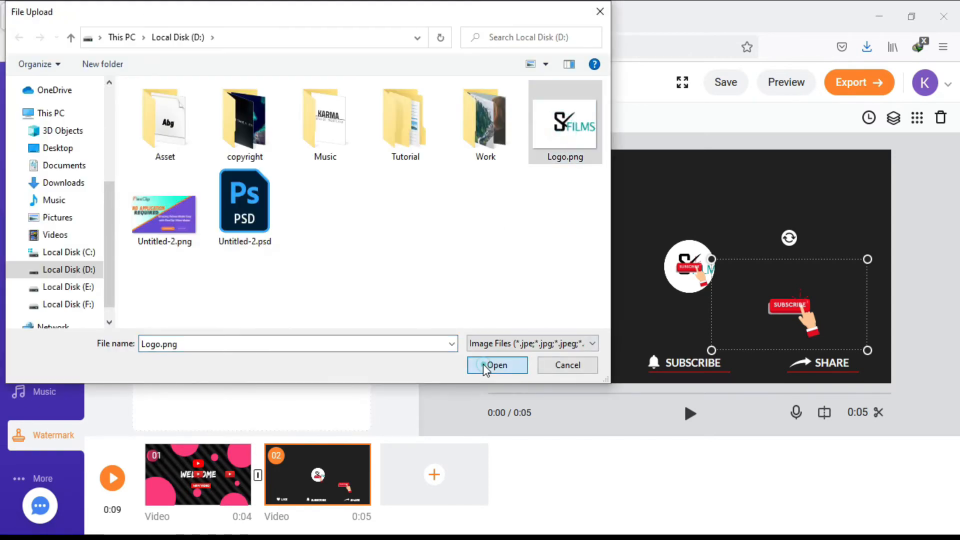
pyautogui.click(497, 366)
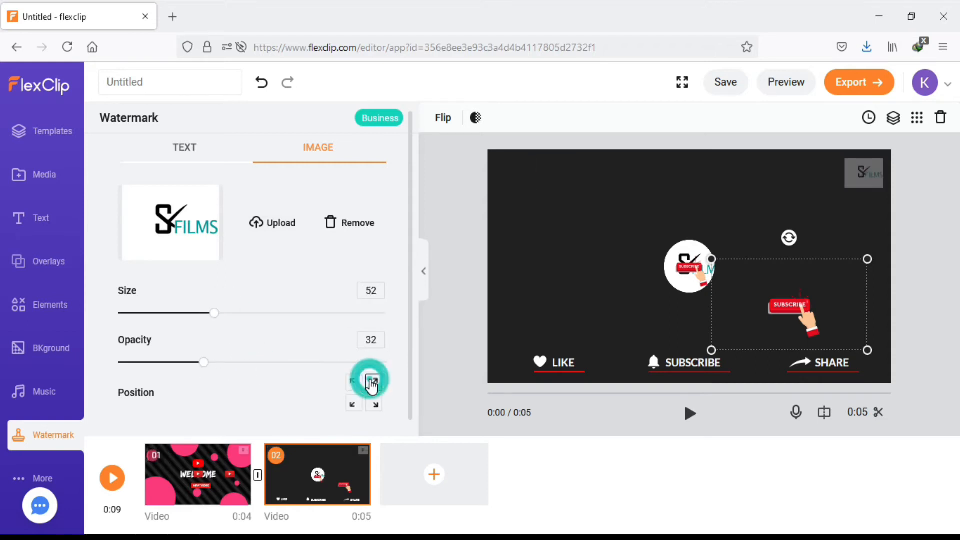
pyautogui.click(353, 404)
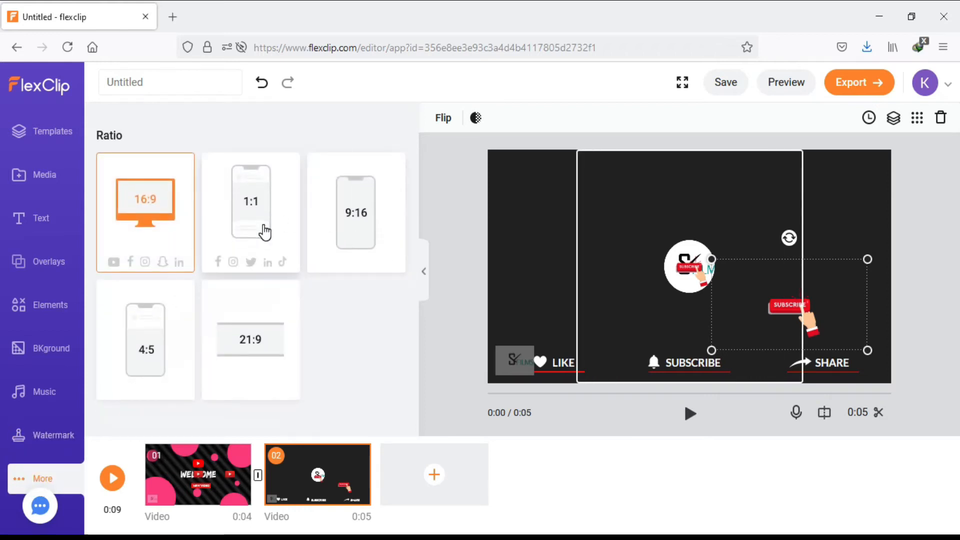
# - Switch the intro video to a square 1:1 aspect ratio
pyautogui.click(250, 339)
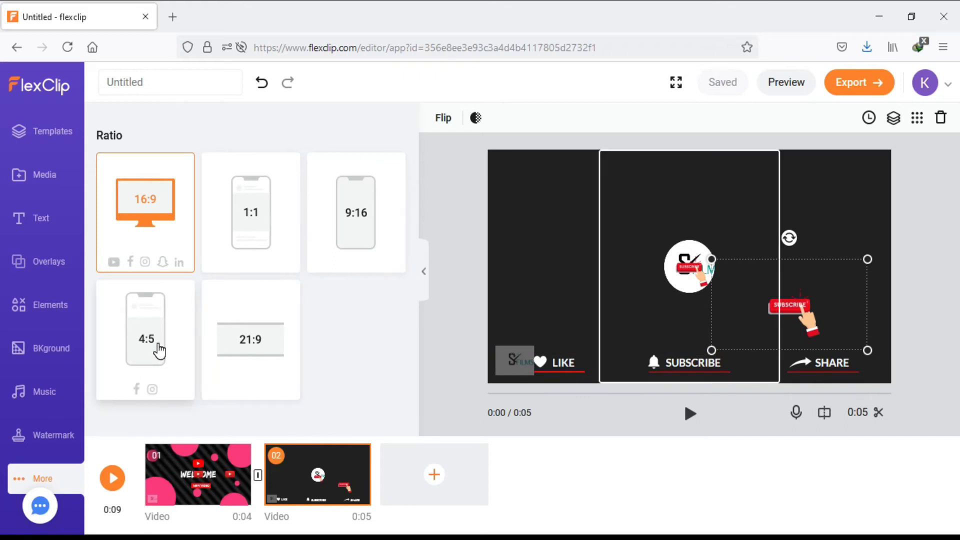
pyautogui.click(250, 211)
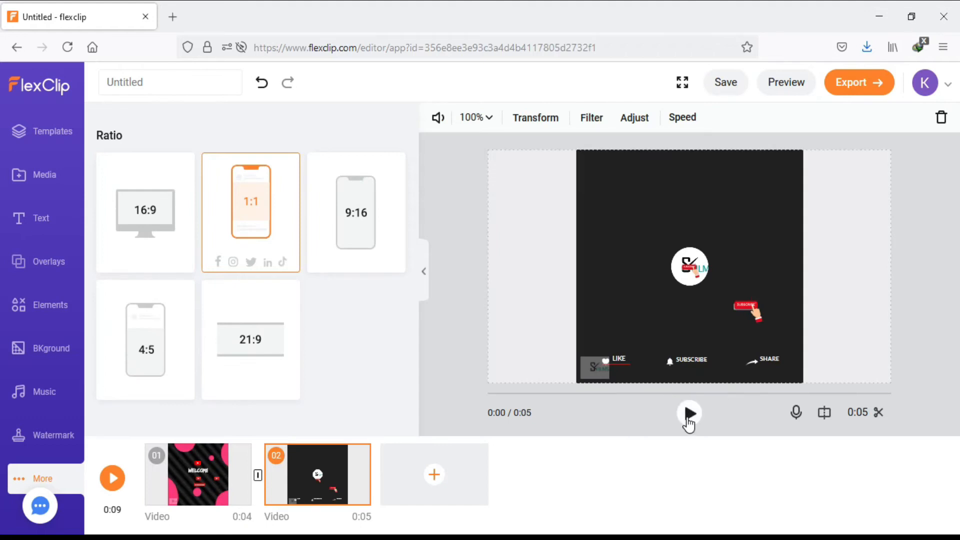
# - Play the whole intro through to review the WELCOME scene and watermark
pyautogui.click(689, 413)
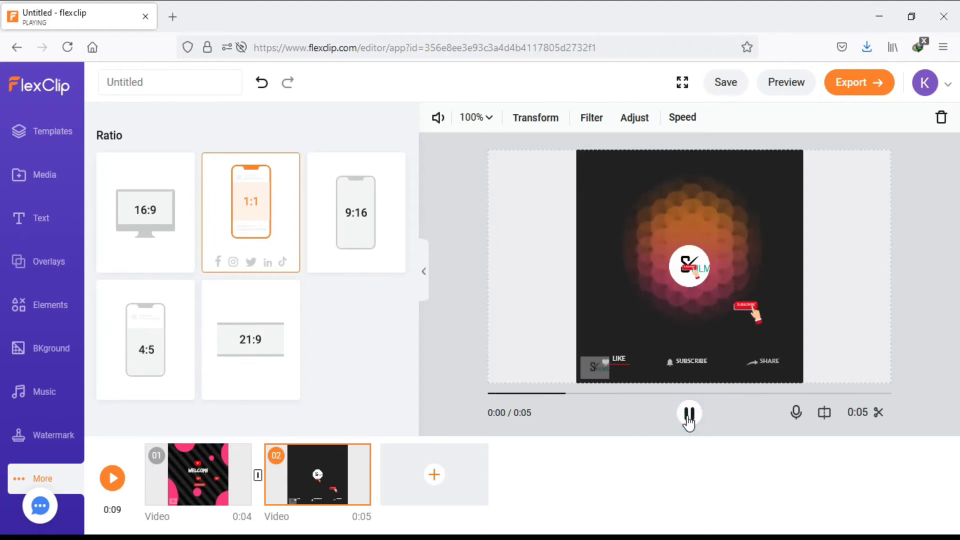
pyautogui.click(112, 478)
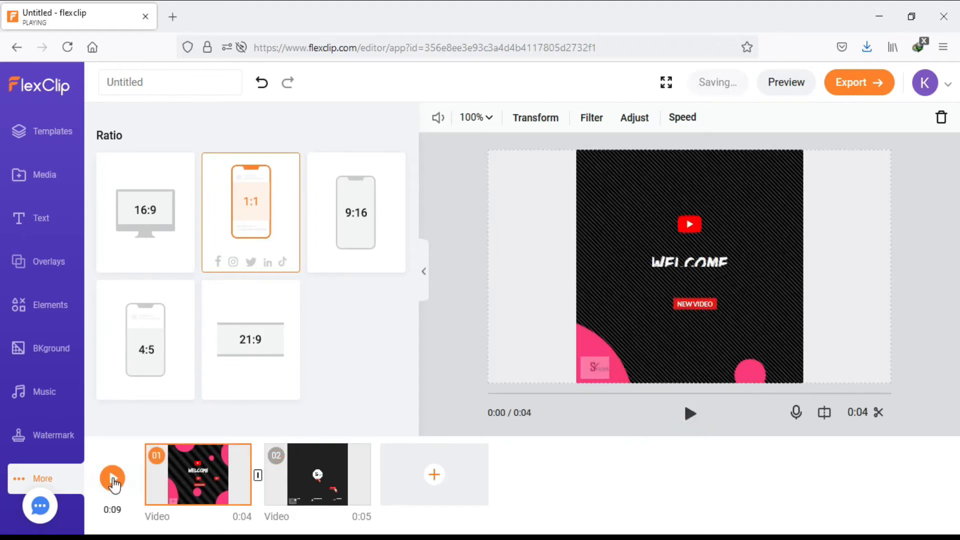
pyautogui.click(786, 82)
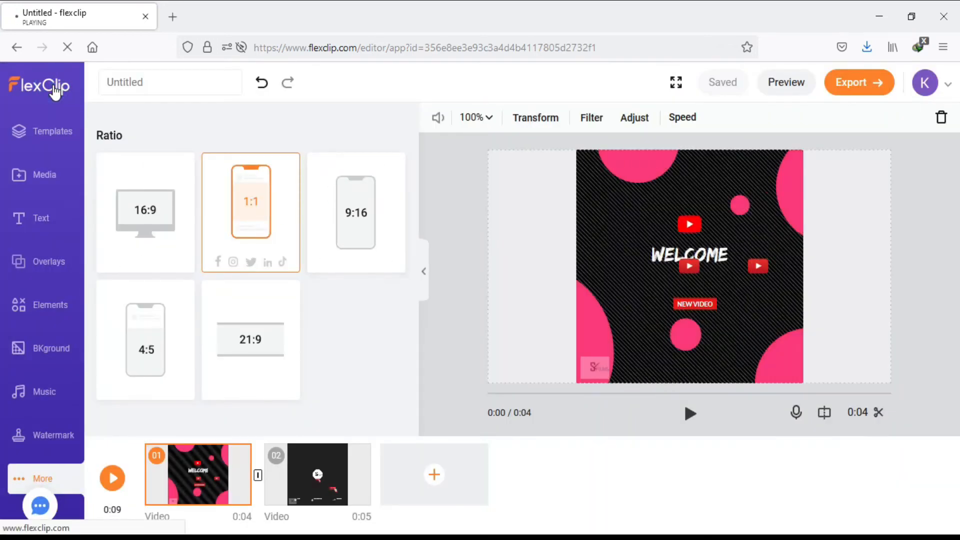
# - Return to the FlexClip home page and start a new blank project from scratch
pyautogui.click(39, 86)
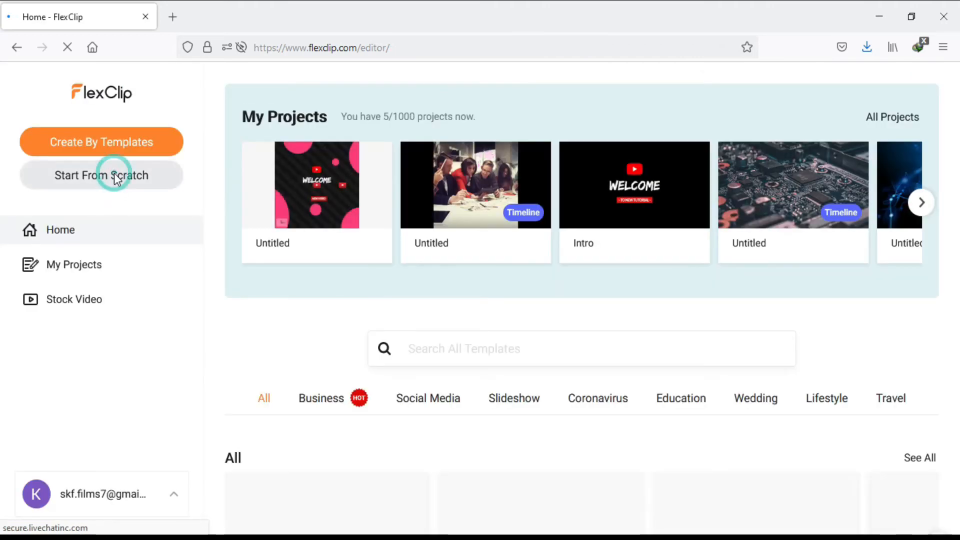
pyautogui.click(102, 176)
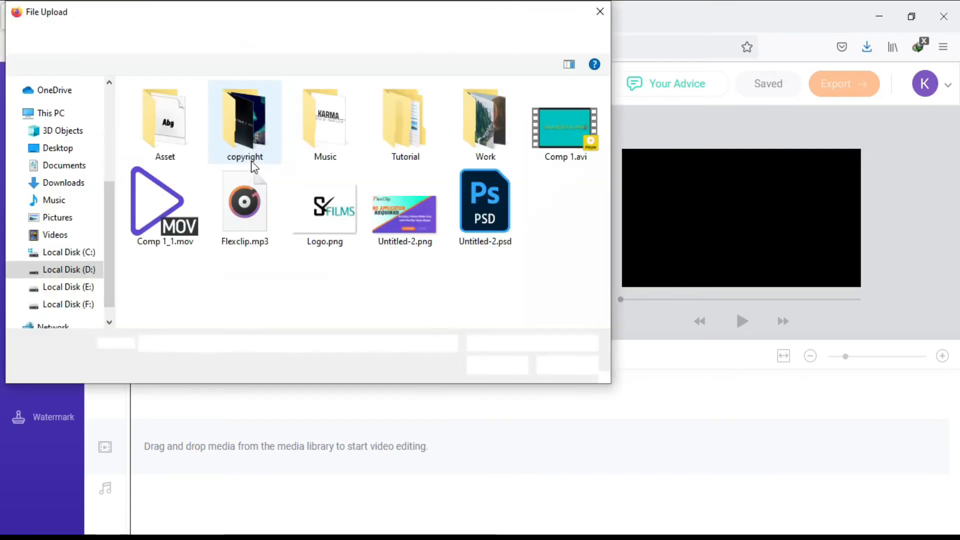
# - Upload the nature forest clip from the Work > New Stock folder onto the timeline
pyautogui.doubleClick(244, 122)
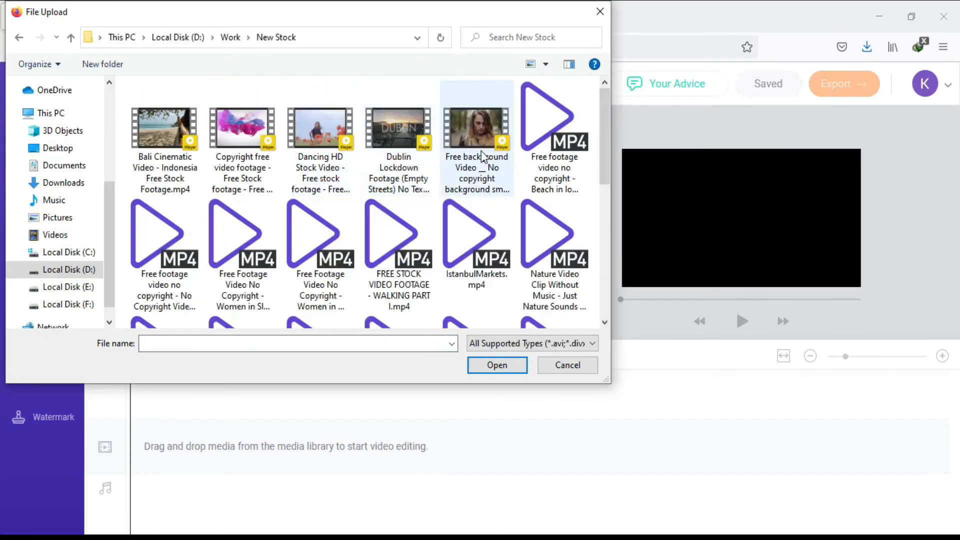
pyautogui.click(476, 126)
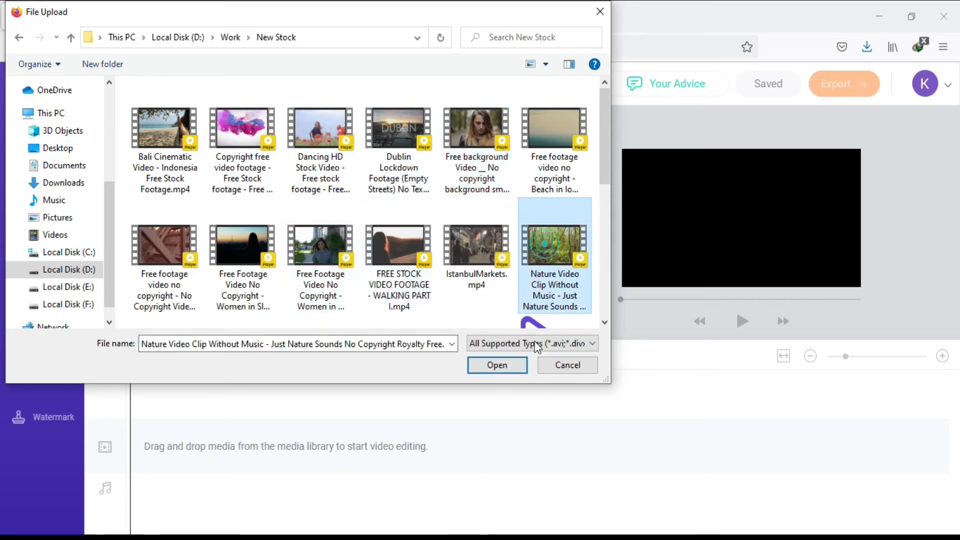
pyautogui.click(497, 365)
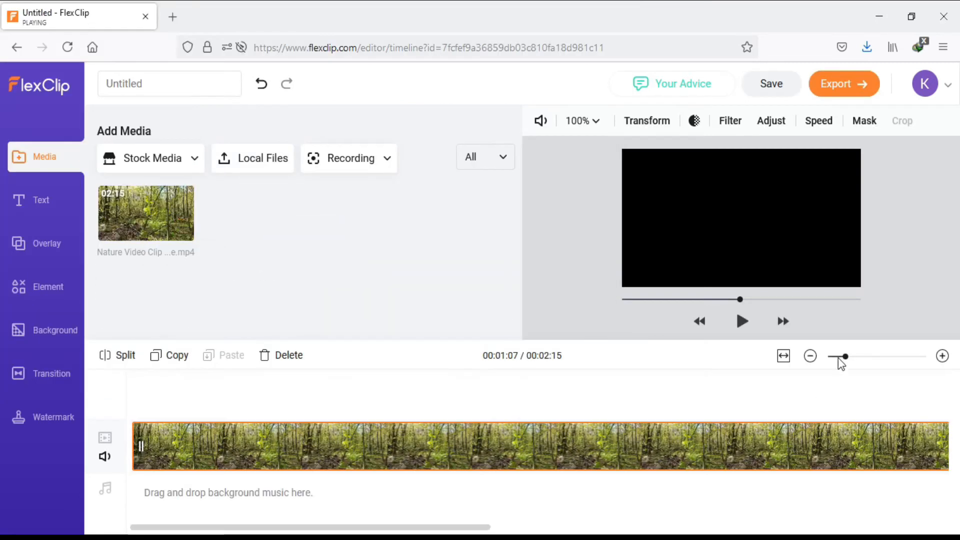
# - Trim the forest clip to about 1:22 and look over its rotate, volume and zoom options
pyautogui.click(811, 357)
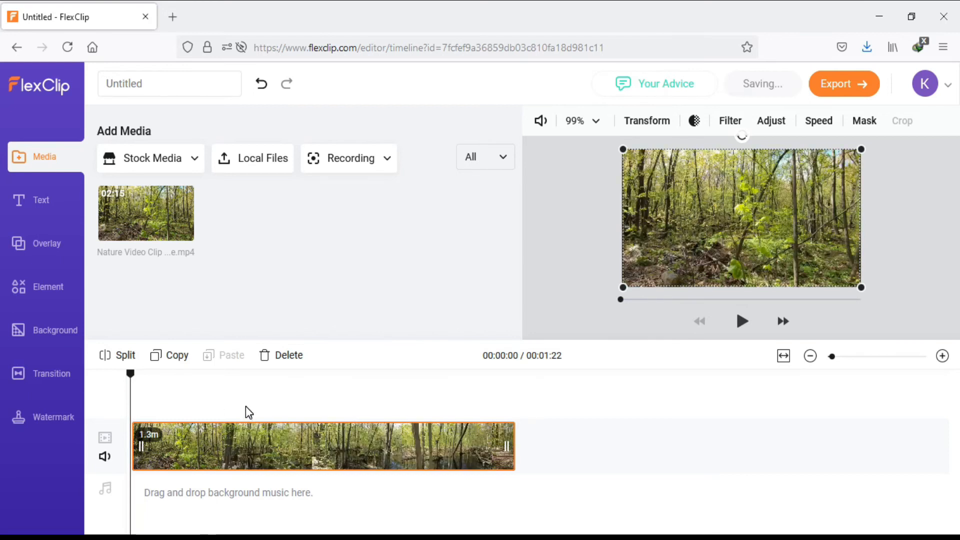
pyautogui.click(647, 121)
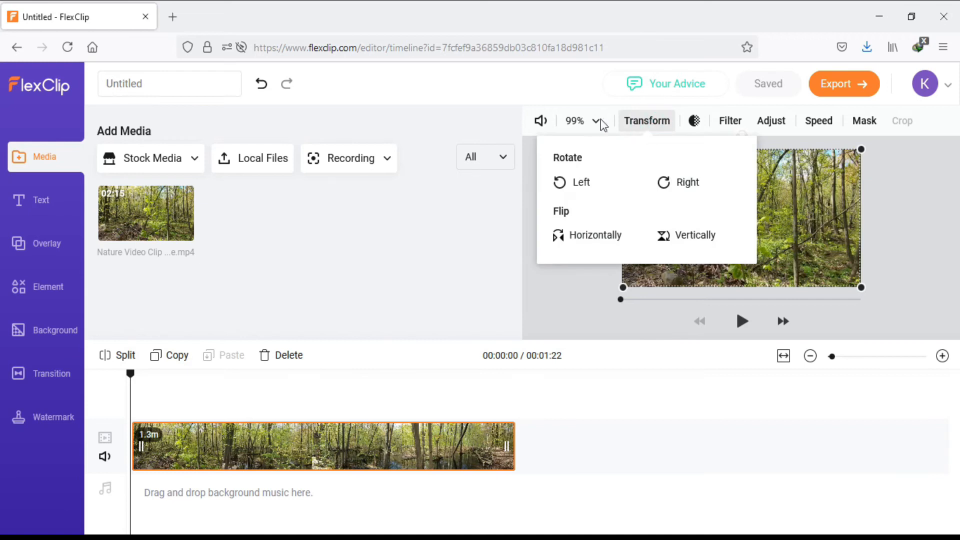
pyautogui.click(540, 120)
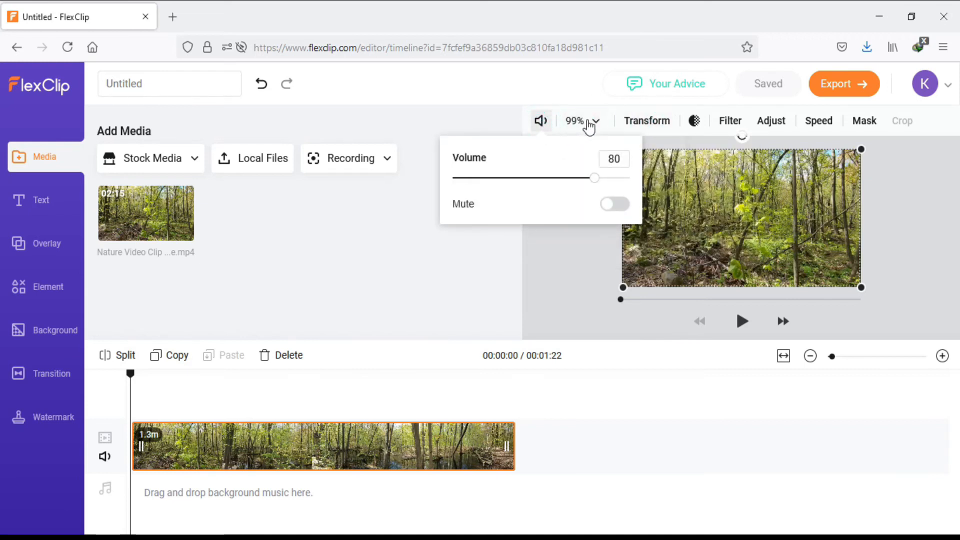
pyautogui.click(594, 121)
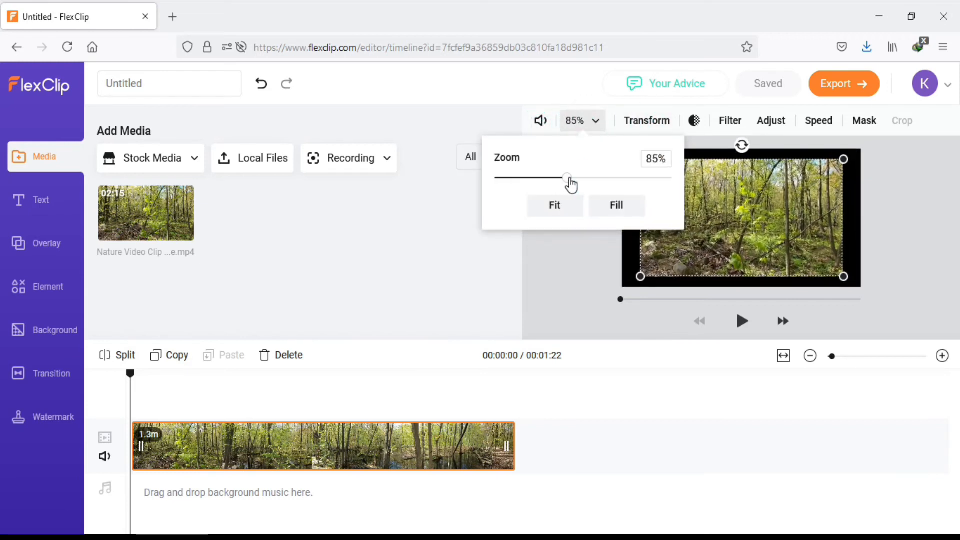
# - Revisit the rotate/flip options, then bring up the colour filter presets
pyautogui.click(647, 122)
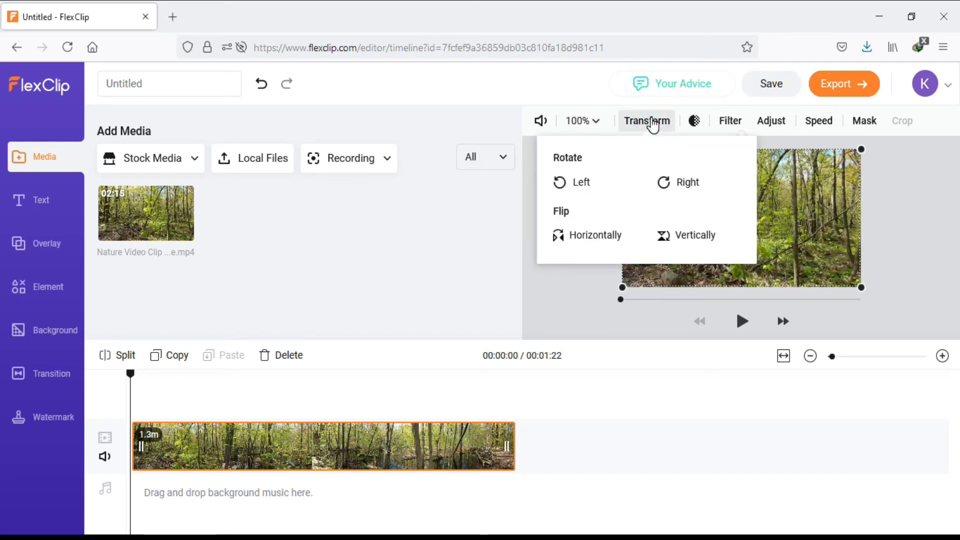
pyautogui.click(581, 182)
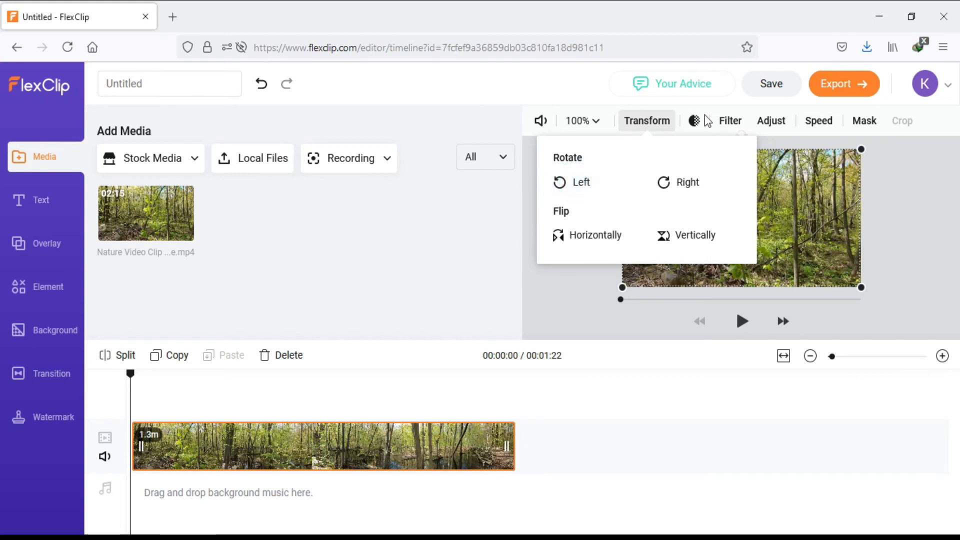
pyautogui.click(730, 122)
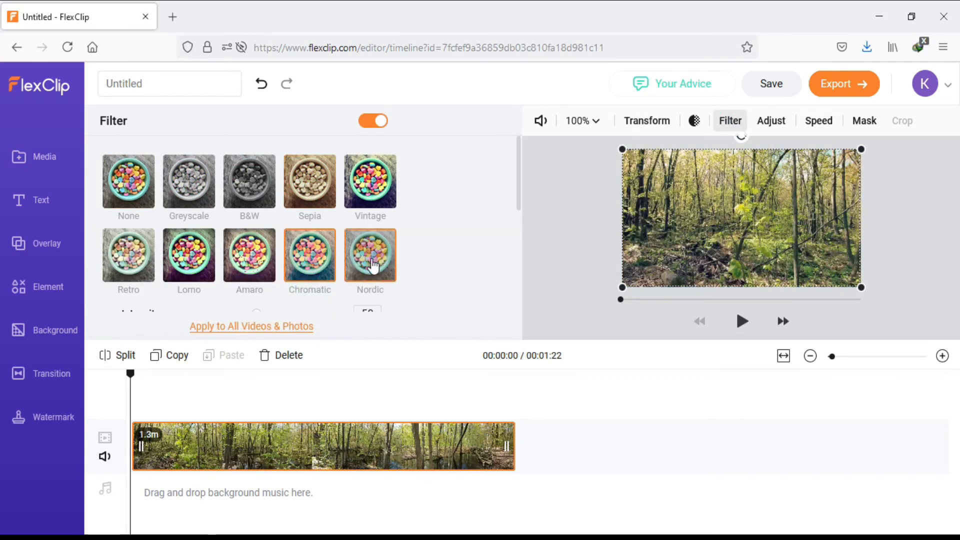
# - Adjust the clip's colour: temperature 33, tint 15, saturation −18 and vignette 80
pyautogui.click(771, 121)
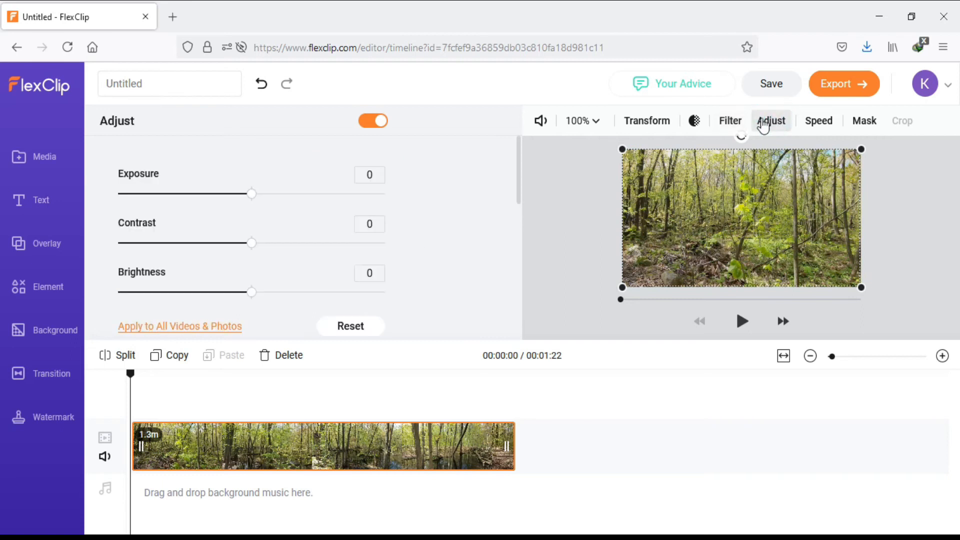
pyautogui.moveTo(252, 193); pyautogui.dragTo(239, 193)
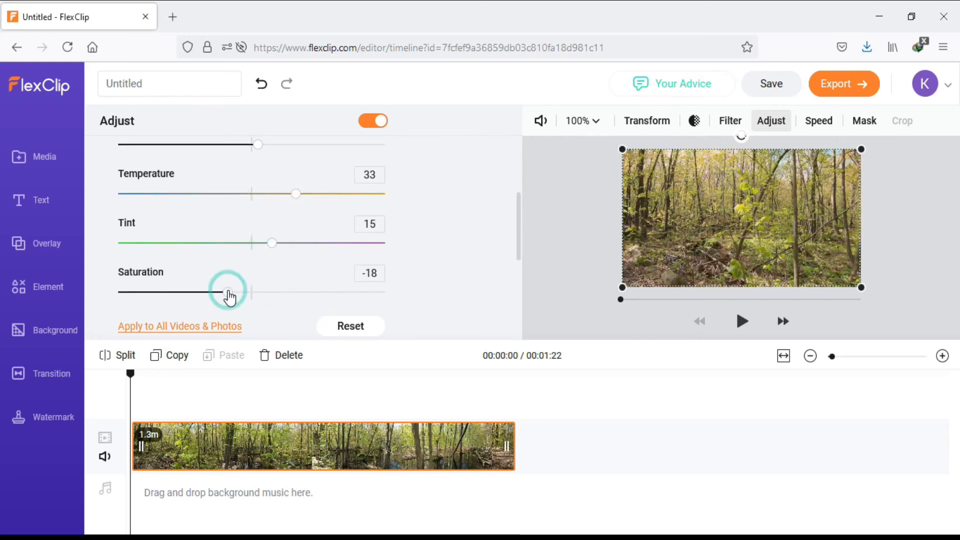
pyautogui.scroll(-3)
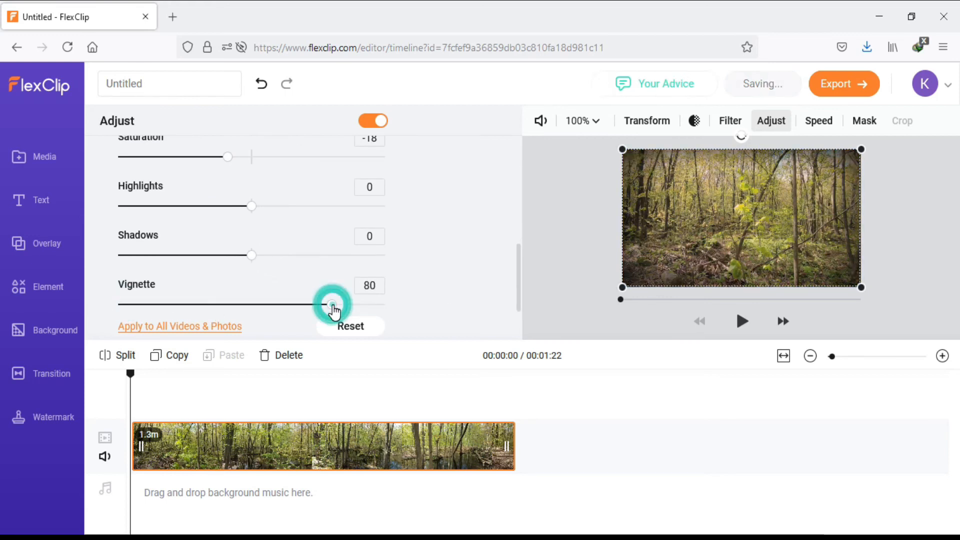
# - Check the playback speed options, leave them unchanged and deselect the clip
pyautogui.click(818, 121)
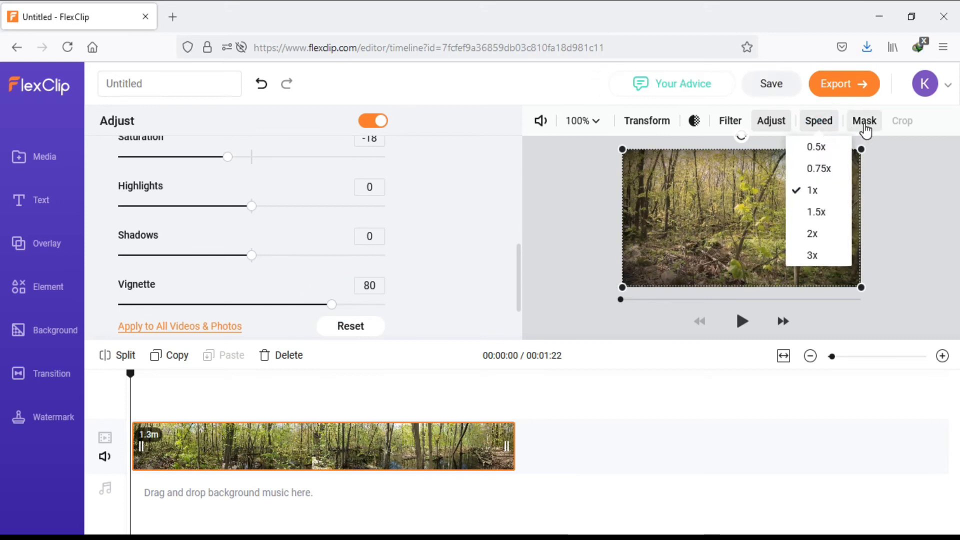
pyautogui.click(44, 157)
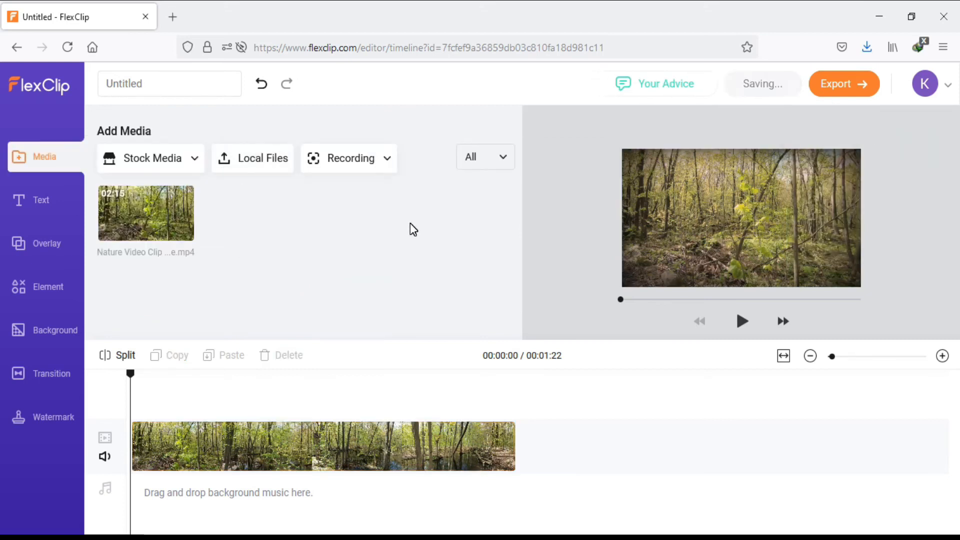
# - Add a Basic Title reading SIKANDER KUMAR over the video
pyautogui.click(41, 201)
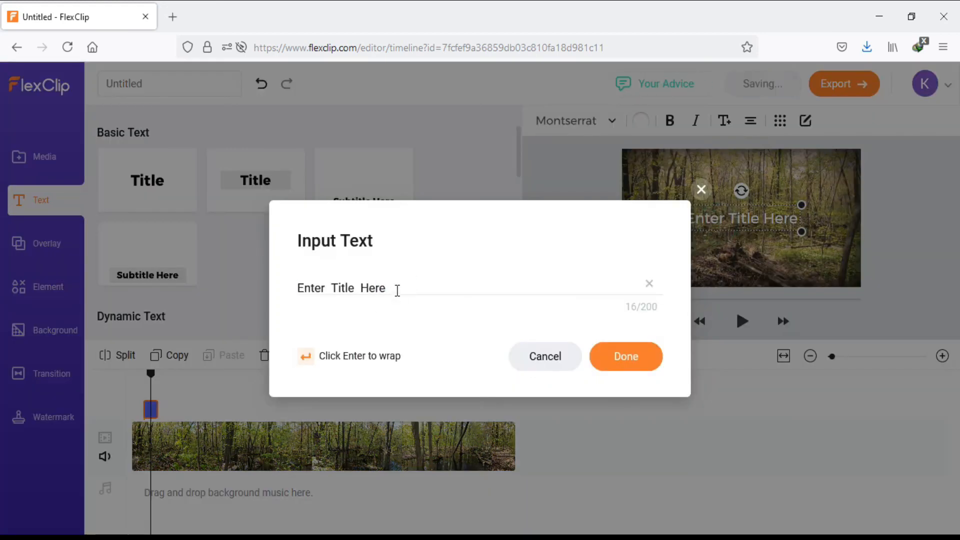
pyautogui.write('sIKANDER KUMAR')
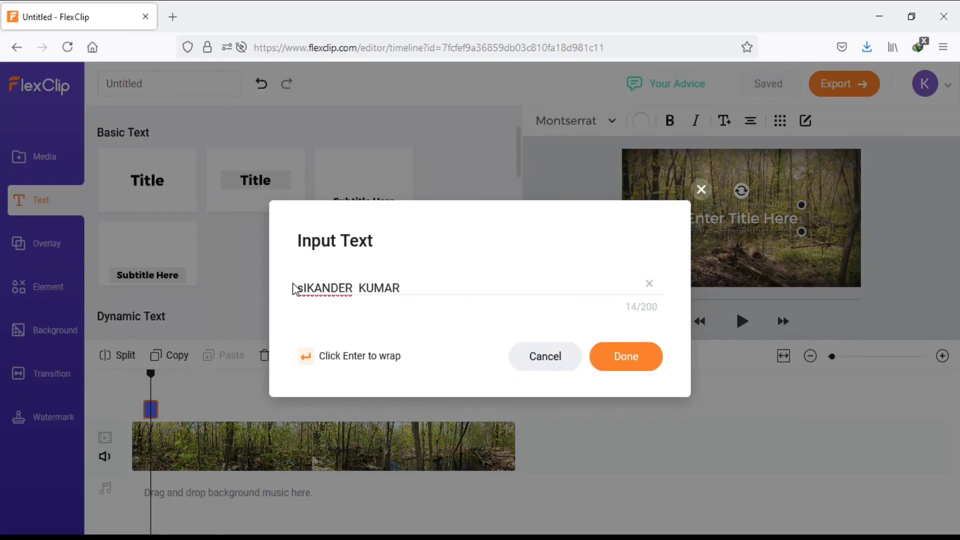
pyautogui.click(625, 356)
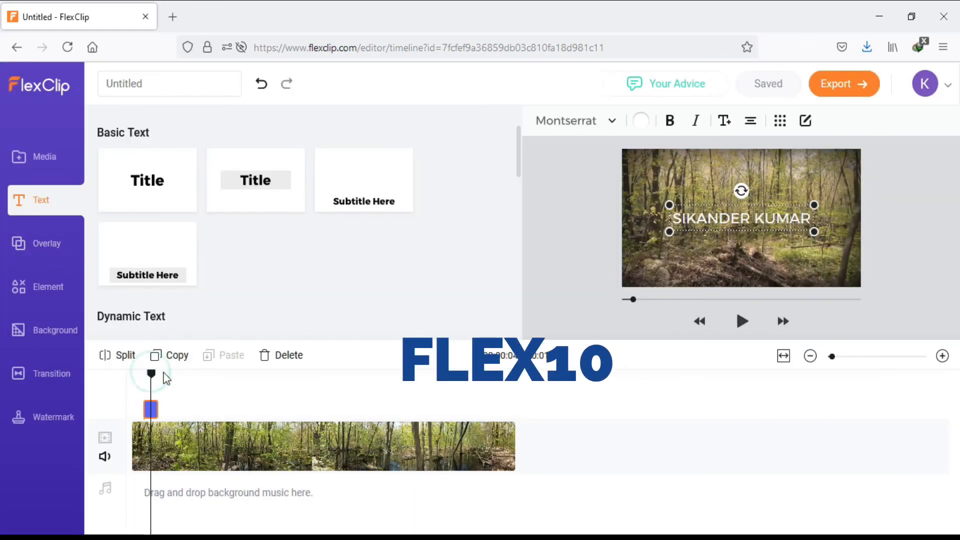
# - Add a Center Stage dynamic title reading WELLCOME TO / NEW VIDEO and preview it
pyautogui.scroll(-3)
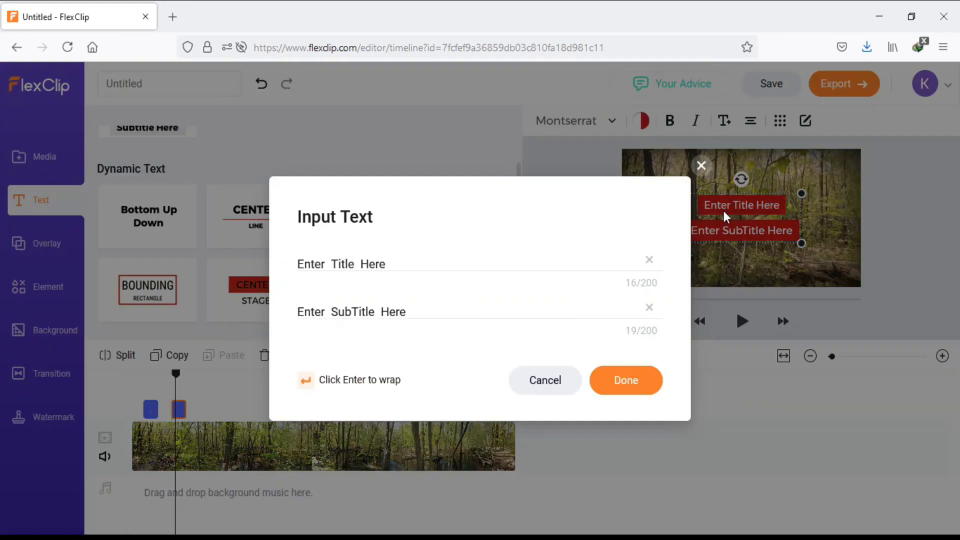
pyautogui.write('WE')
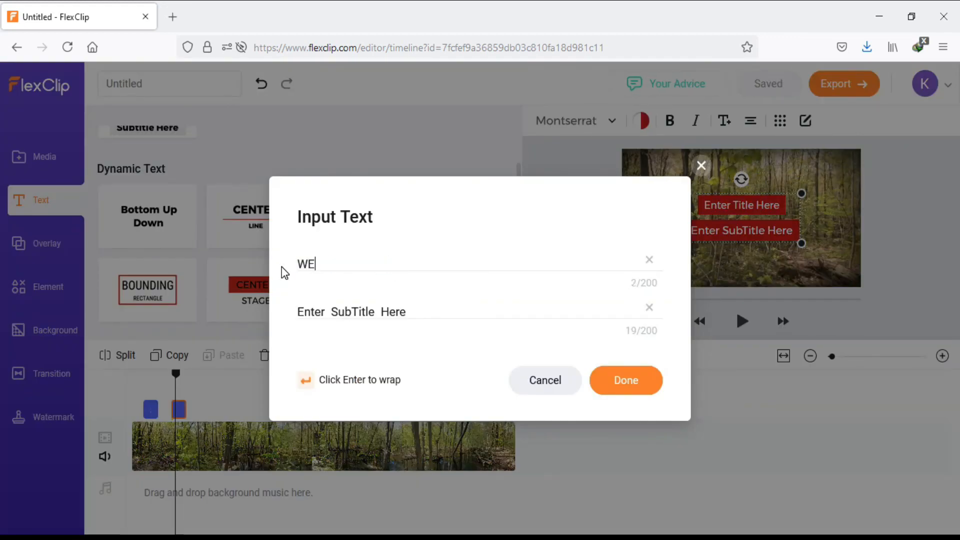
pyautogui.write('LLCOME TO')
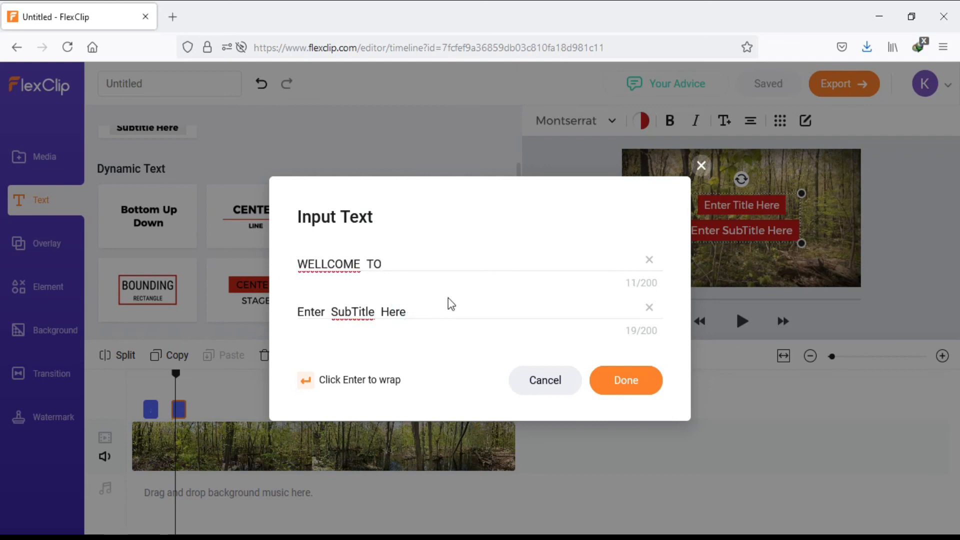
pyautogui.click(625, 380)
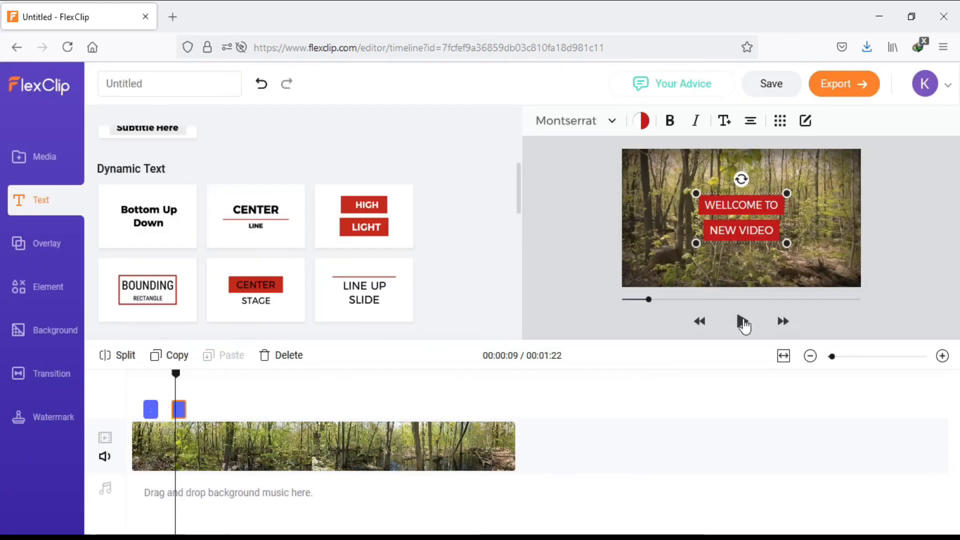
pyautogui.click(741, 322)
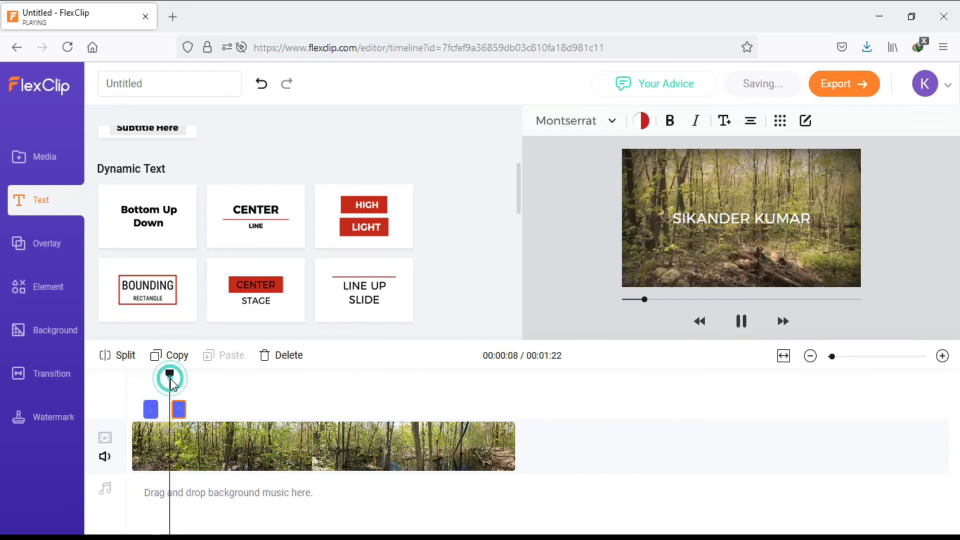
# - Add a Logo/Intro/Outro overlay design to the forest video
pyautogui.click(47, 243)
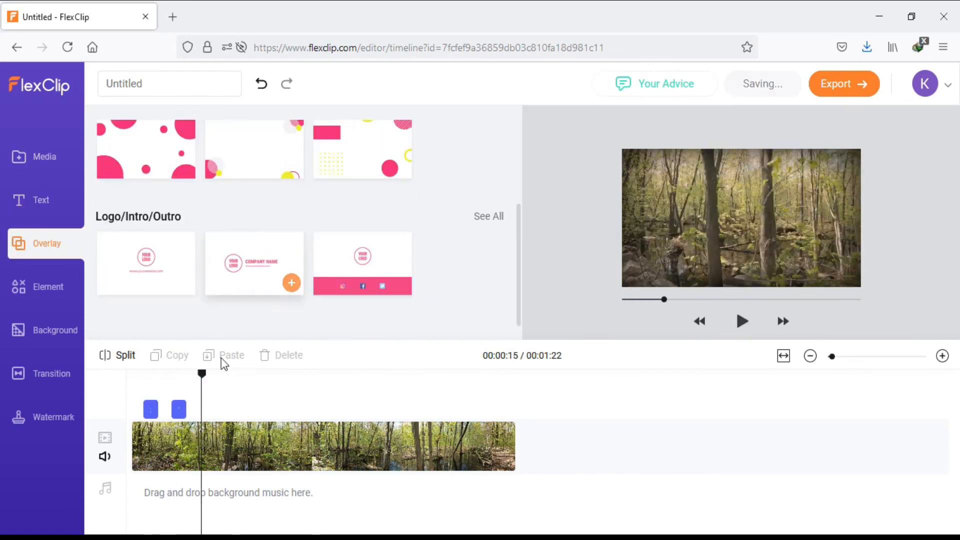
pyautogui.click(291, 283)
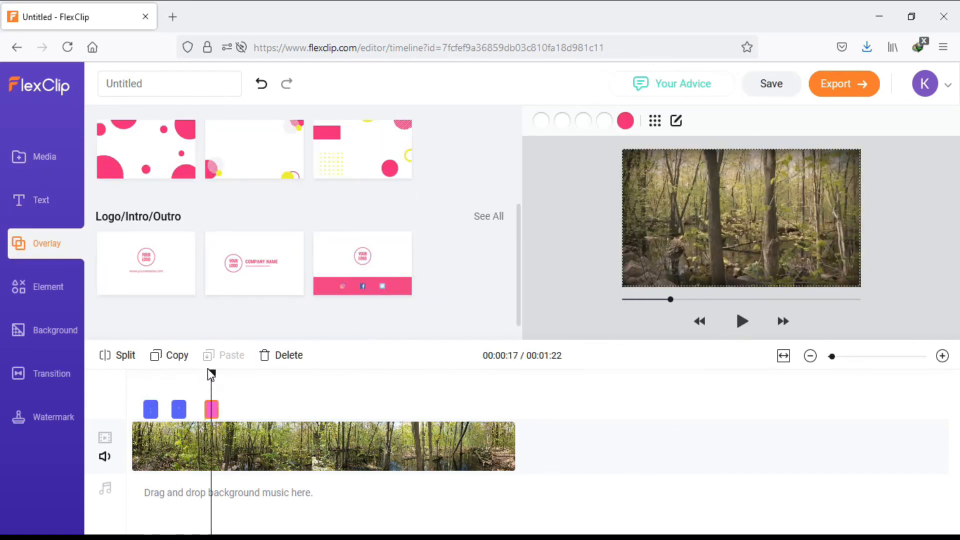